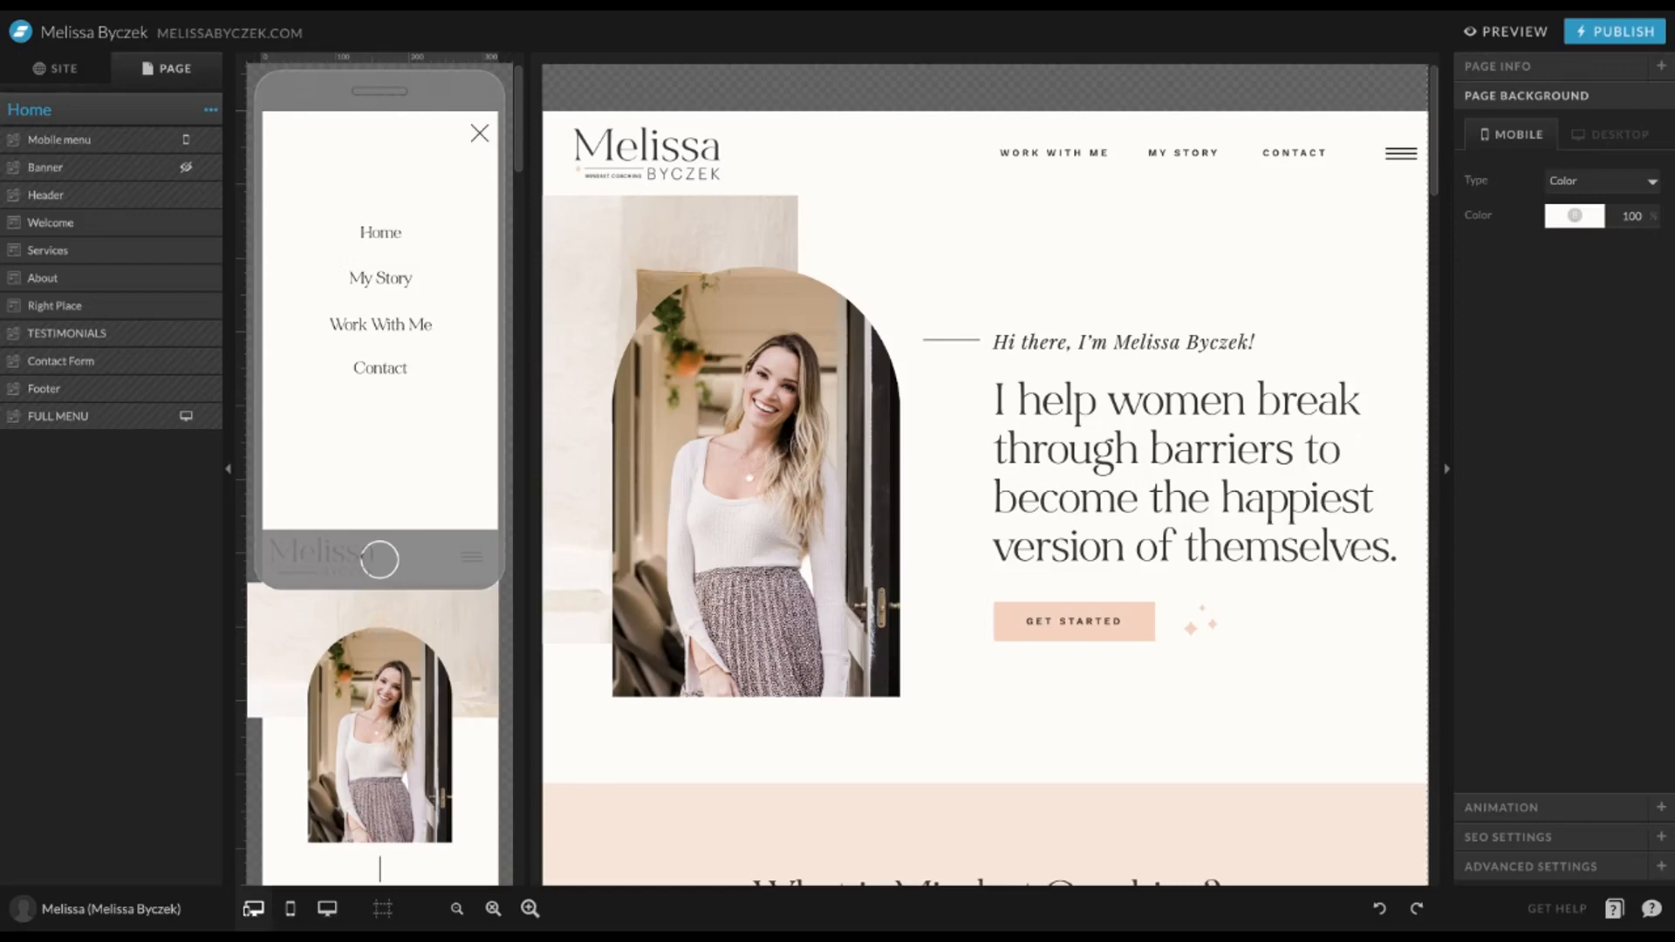
Step: Scroll to the Kind words section, select the TESTIMONIALS canvas and enter its editor
scroll(down, 3)
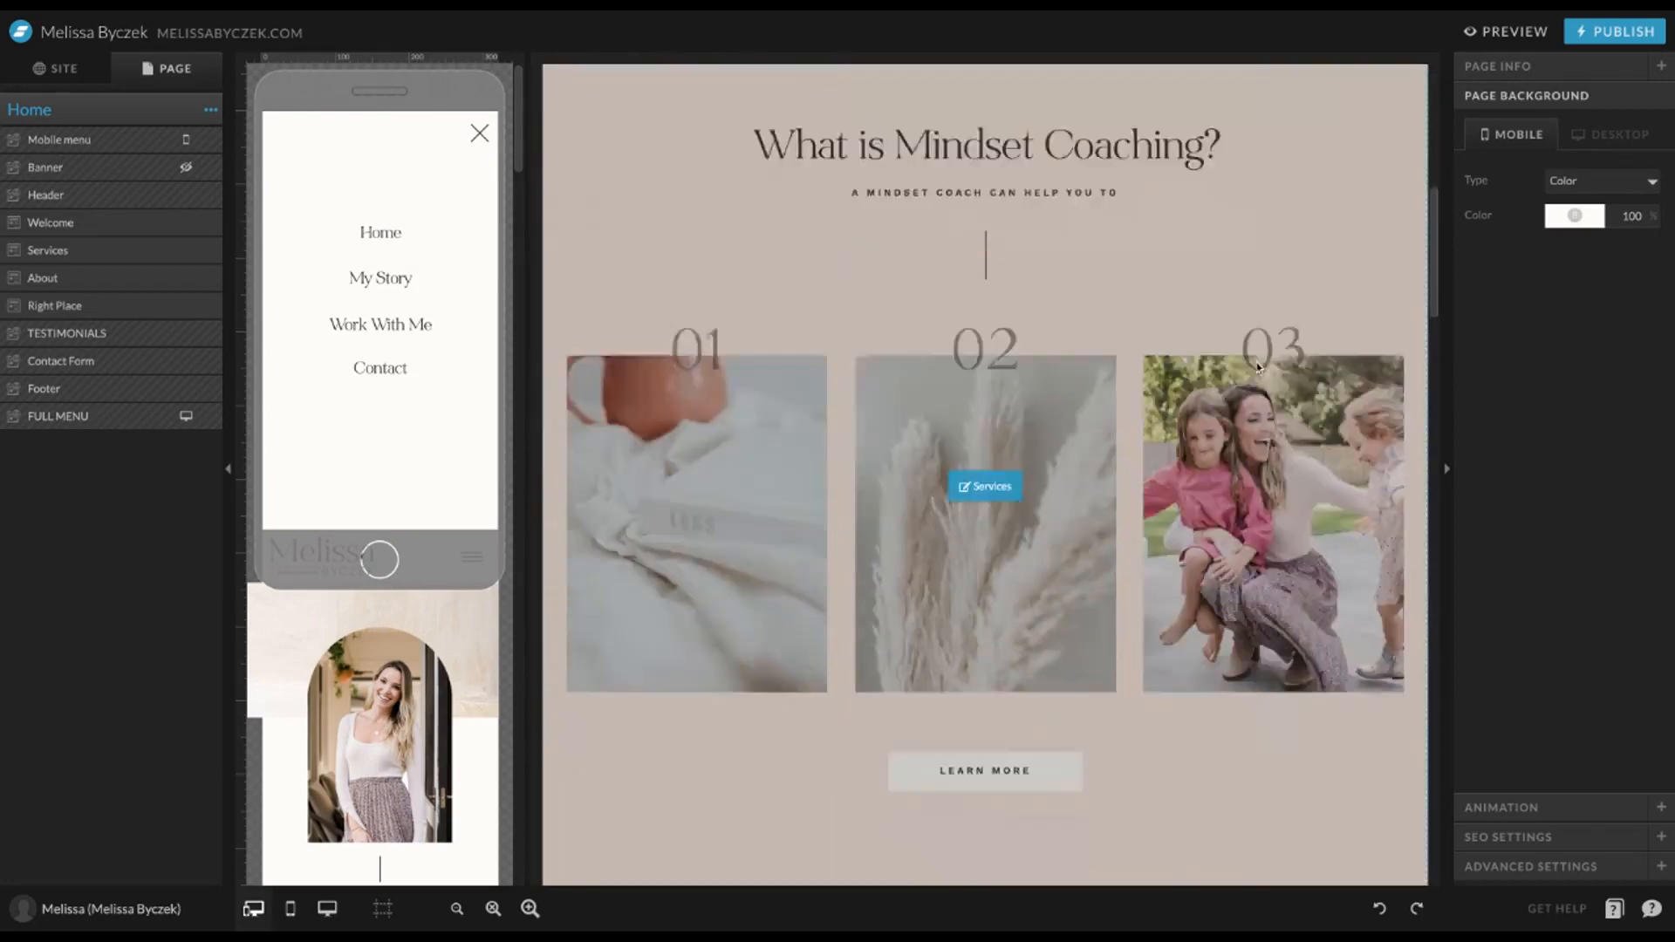
scroll(down, 3)
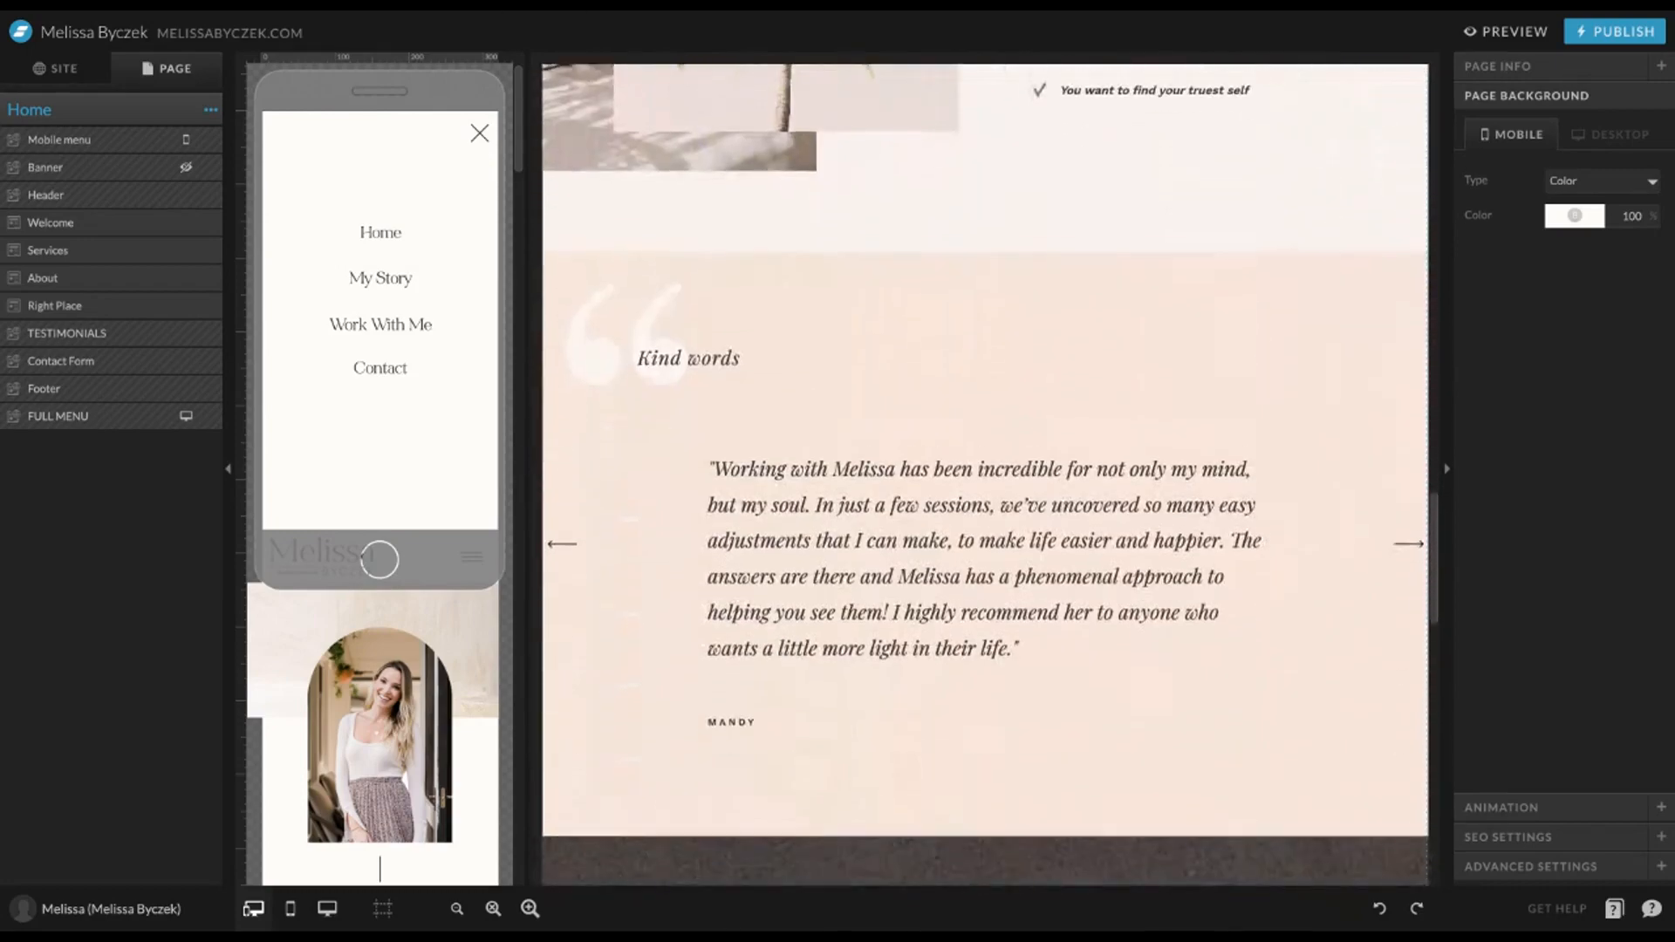
click(983, 368)
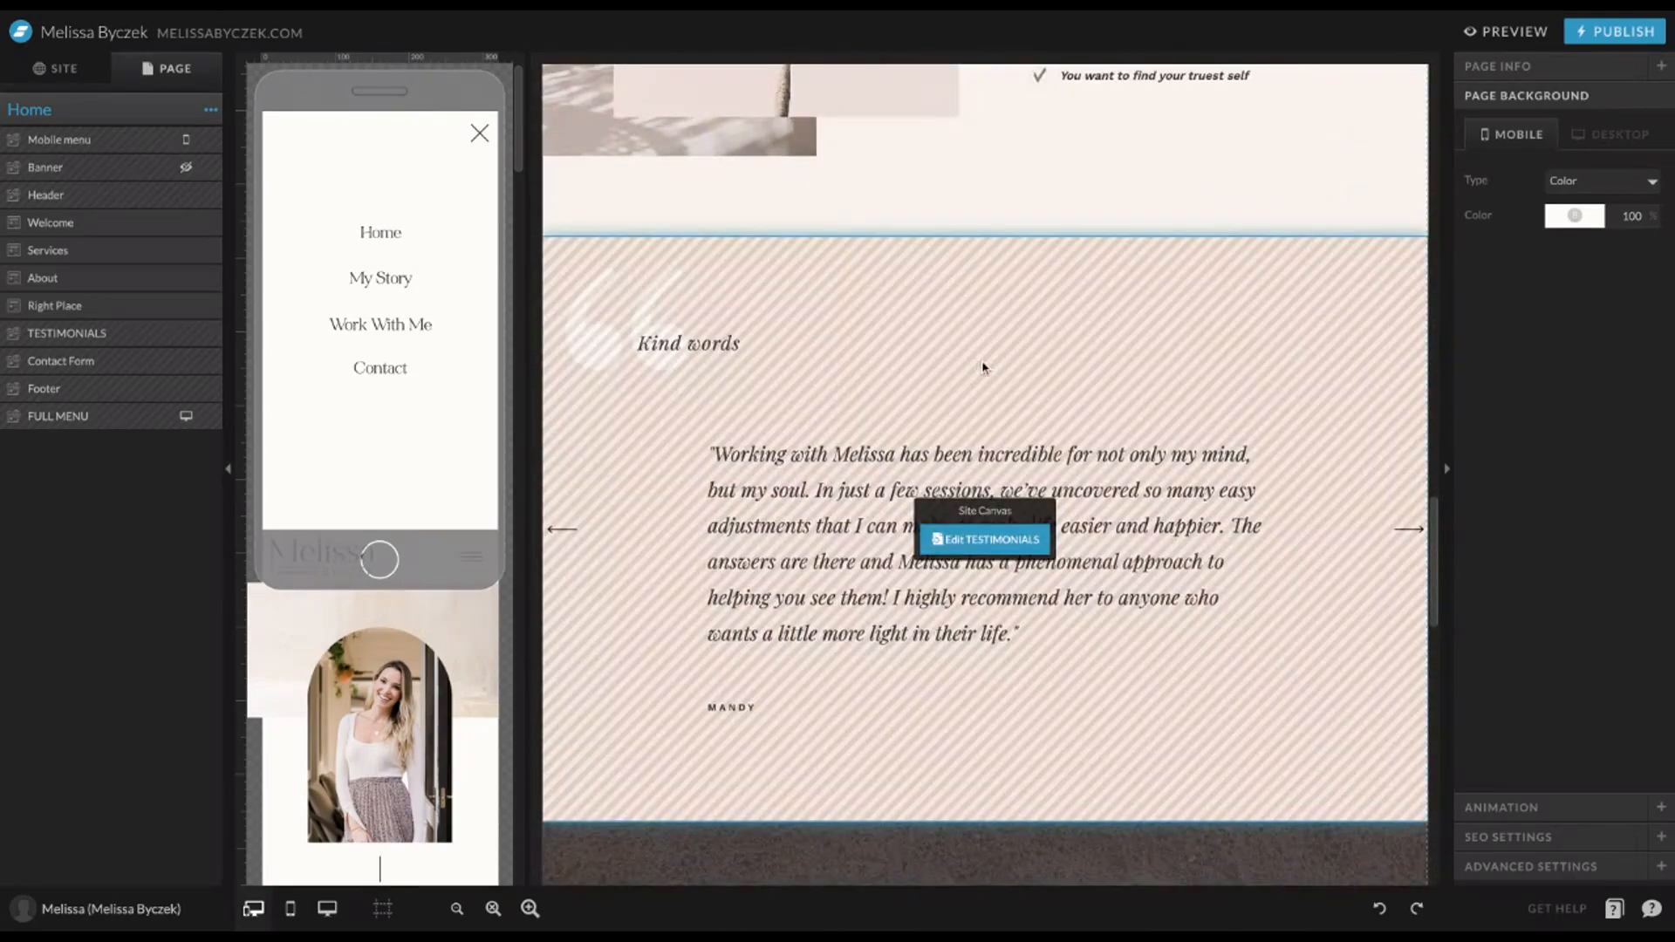
click(983, 539)
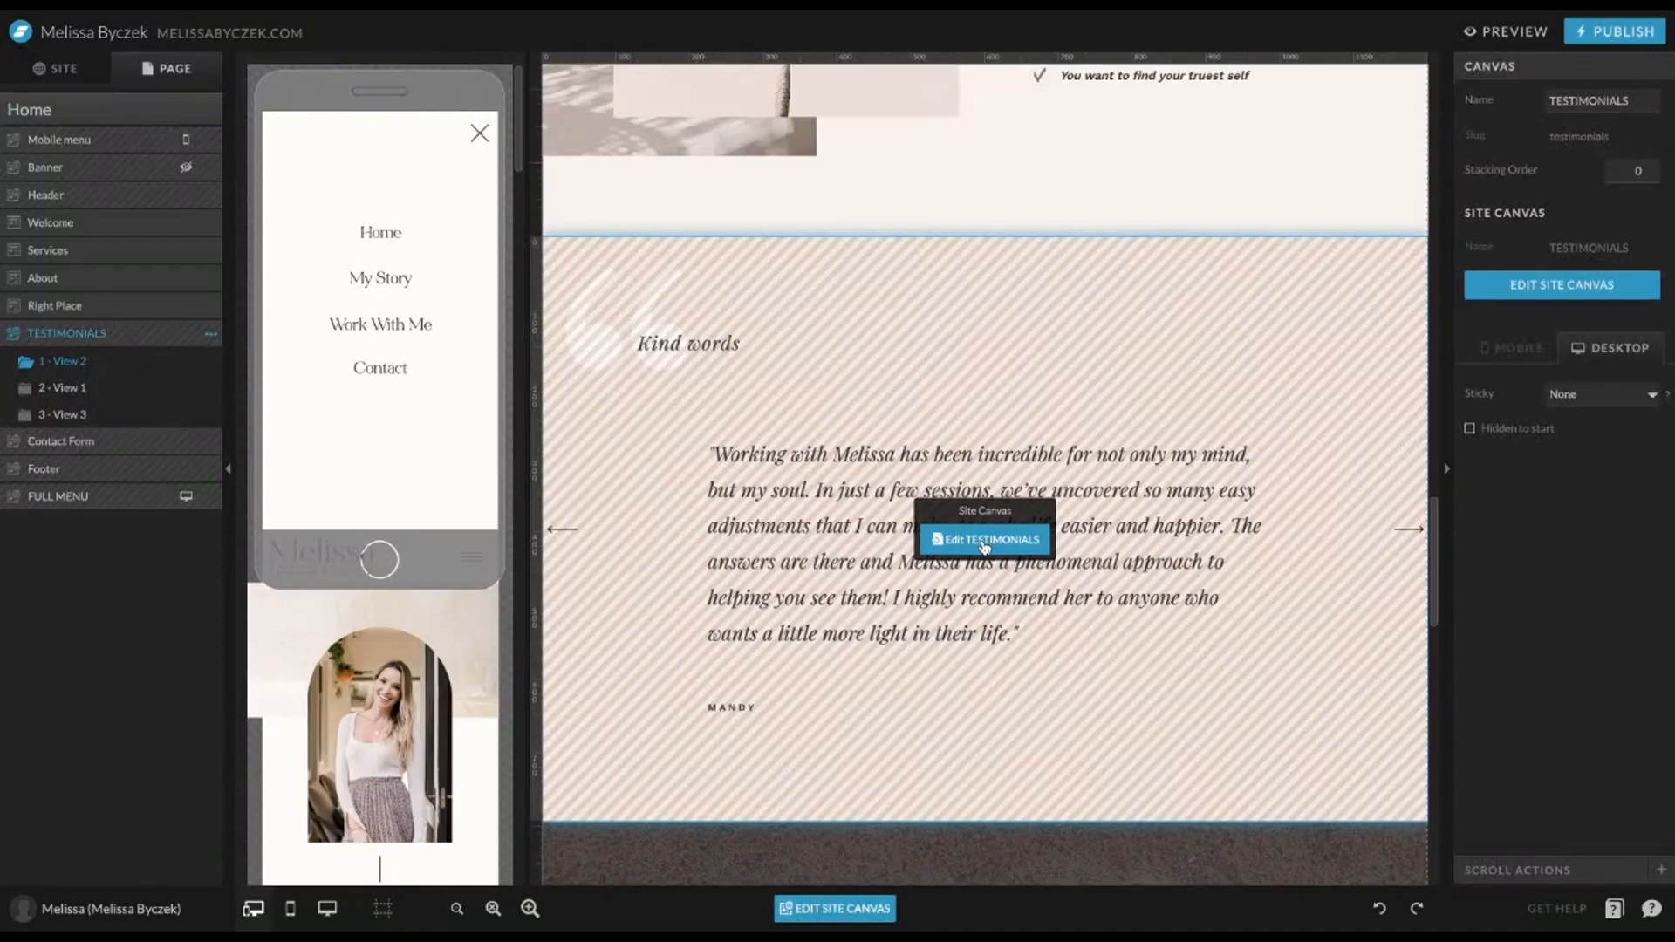
Step: In the TESTIMONIALS canvas editor, switch between Ashley's and Mandy's views, then show Mandy's view options
click(983, 539)
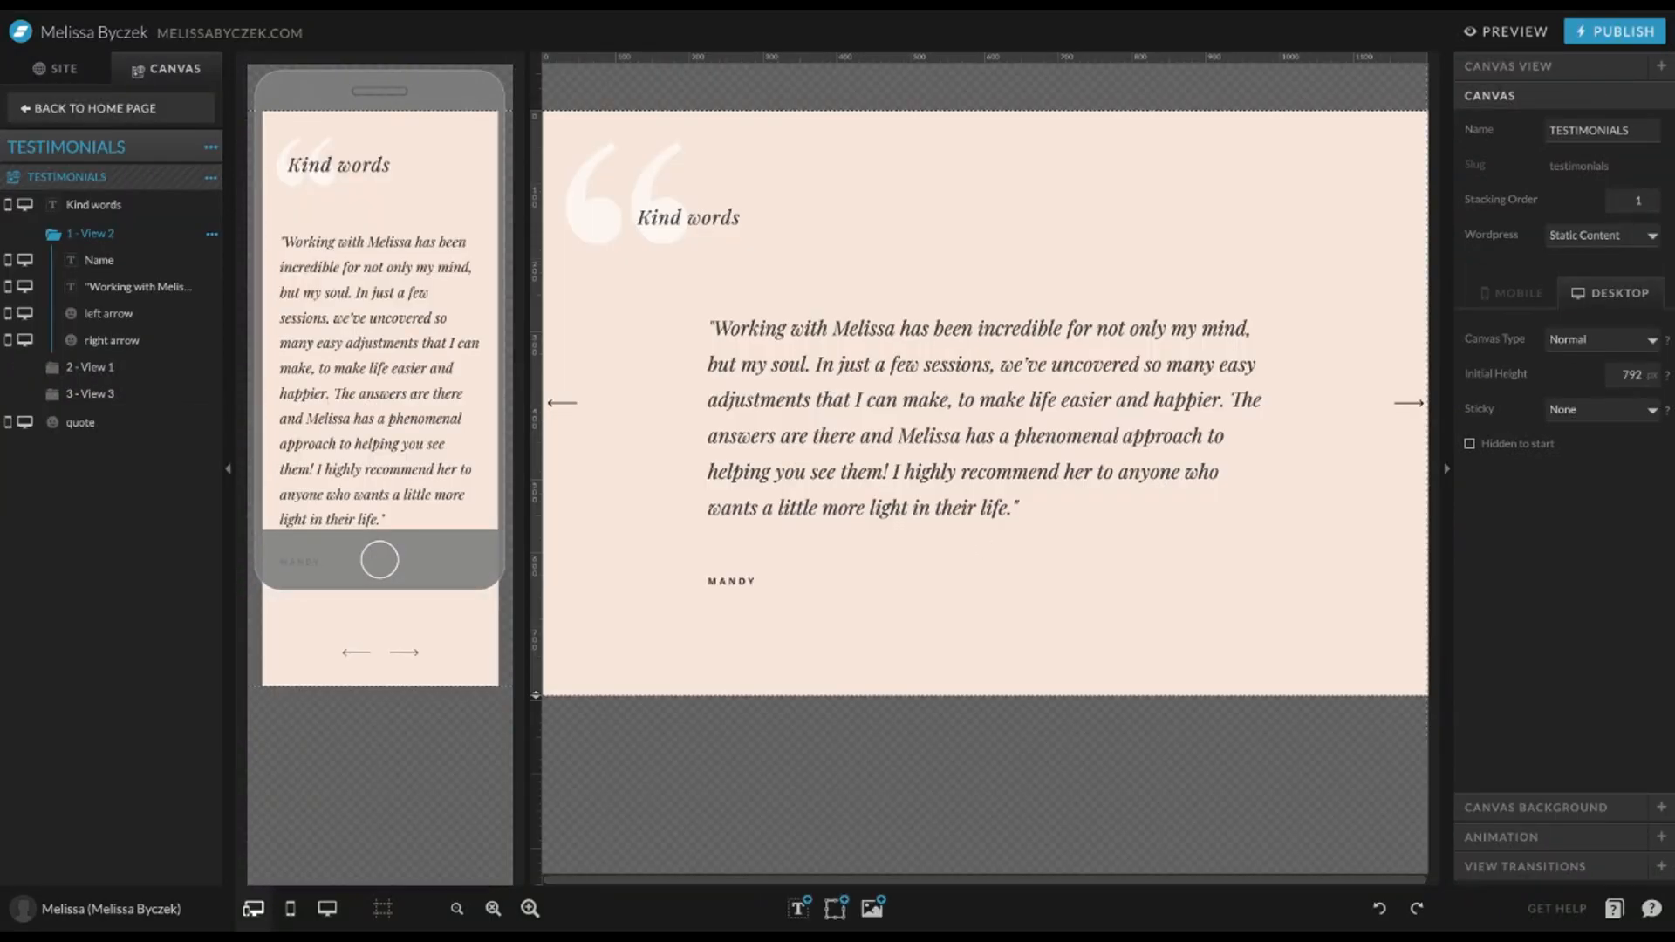
mouse_move(582, 358)
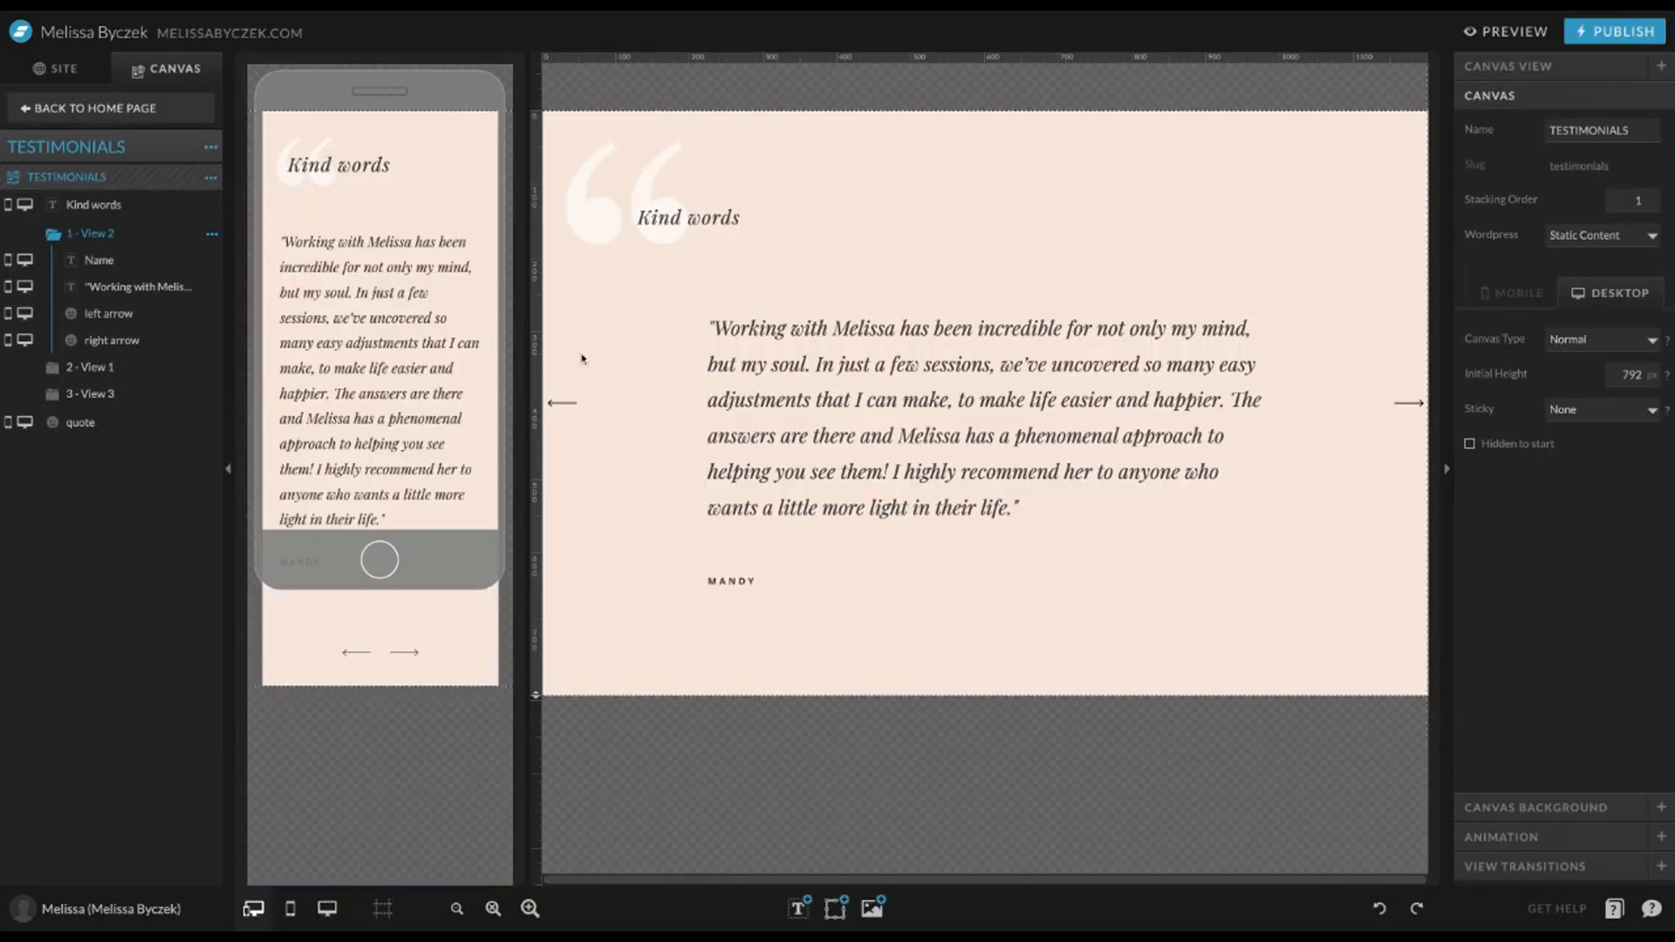
mouse_move(151, 394)
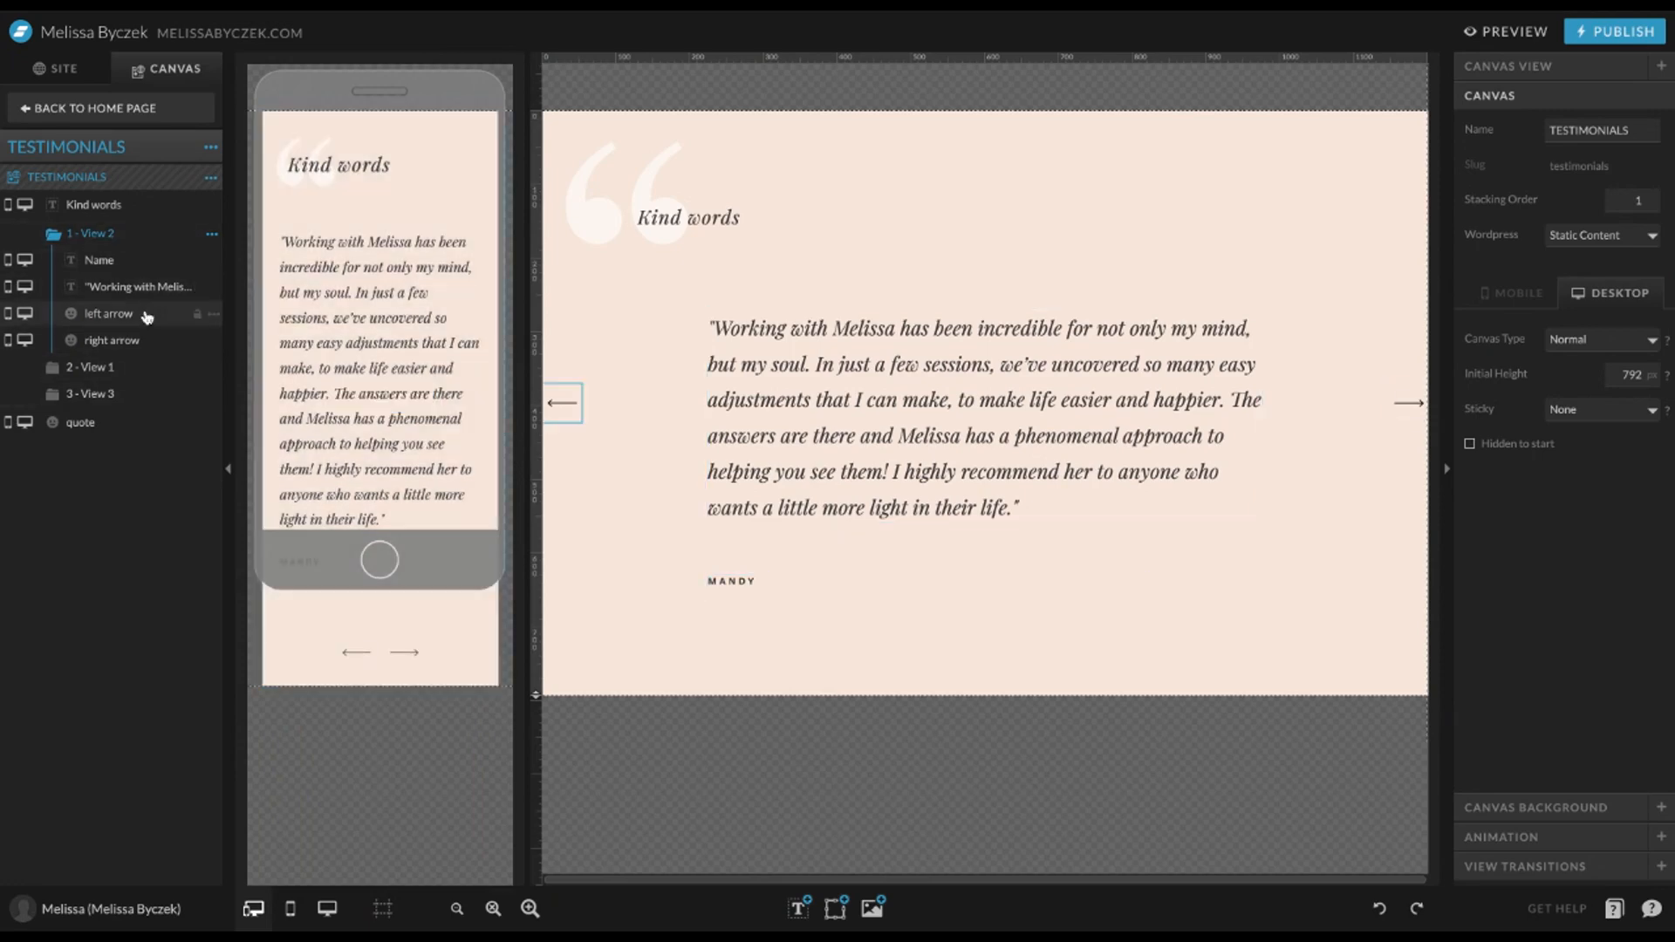
click(91, 394)
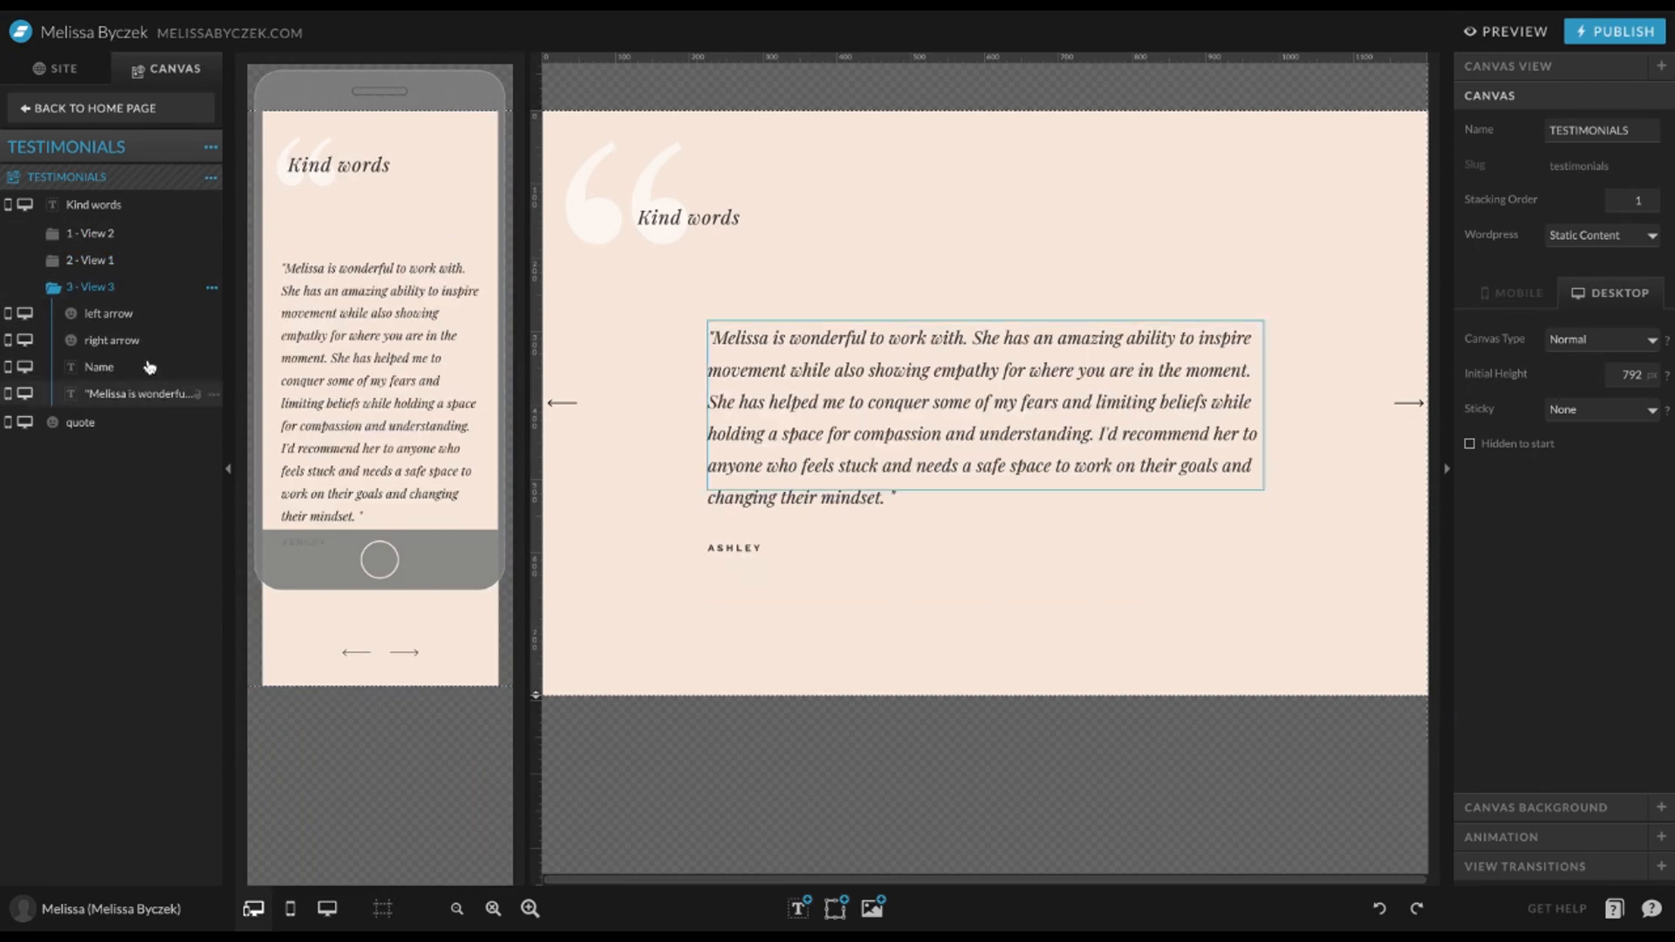
click(92, 233)
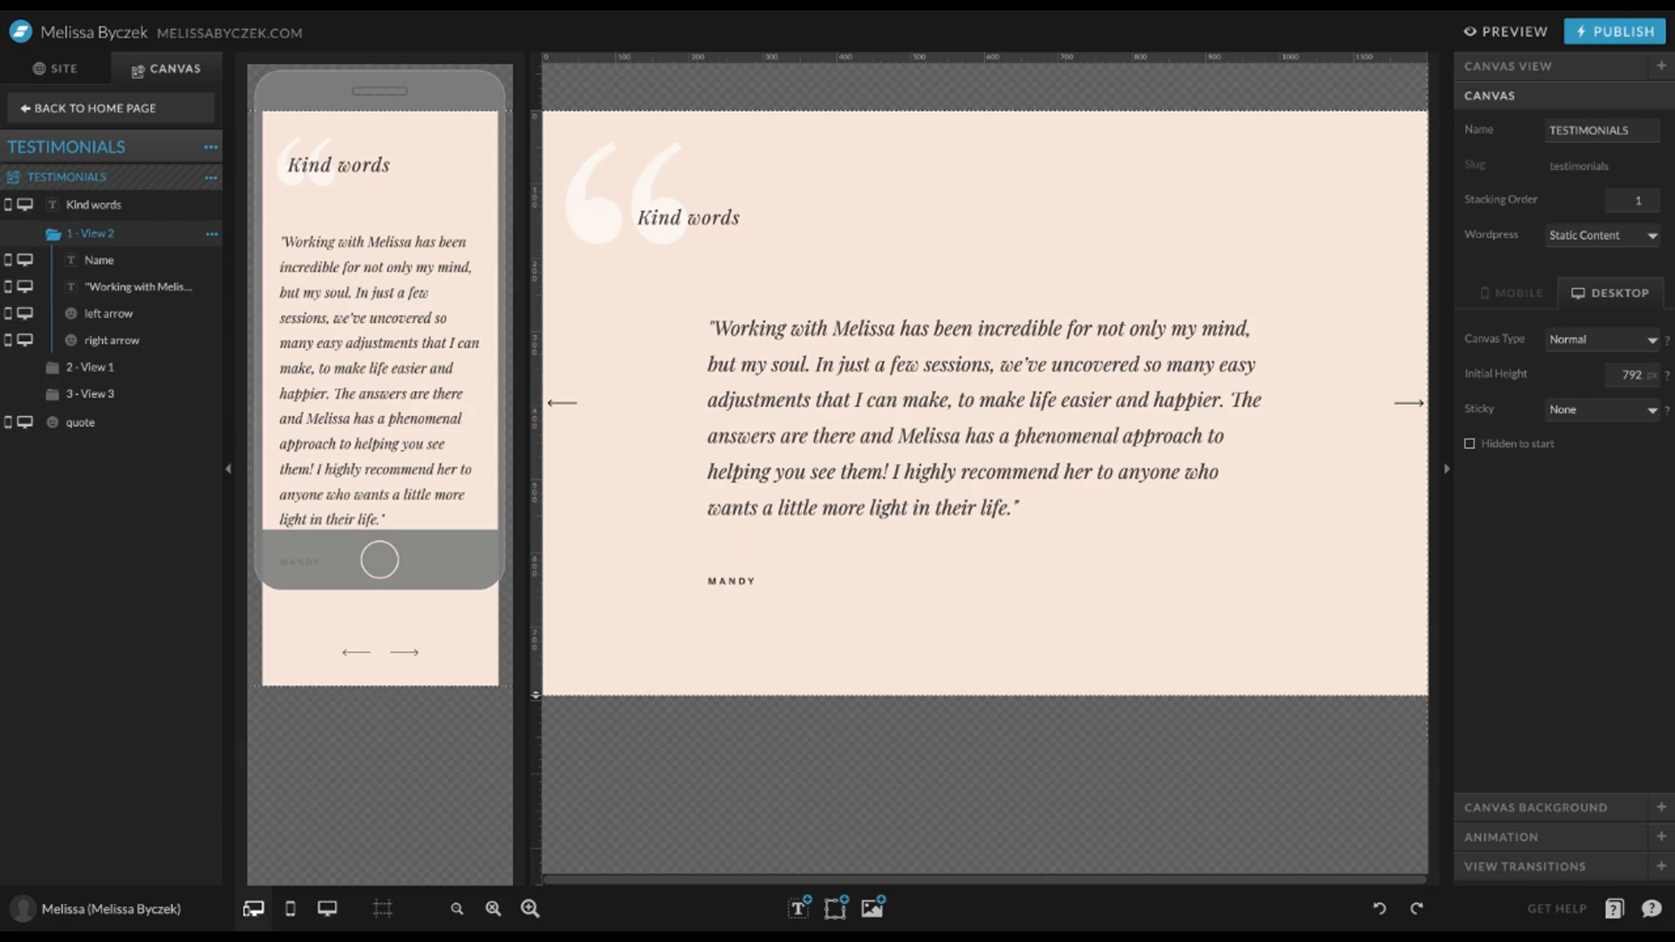
mouse_move(83, 372)
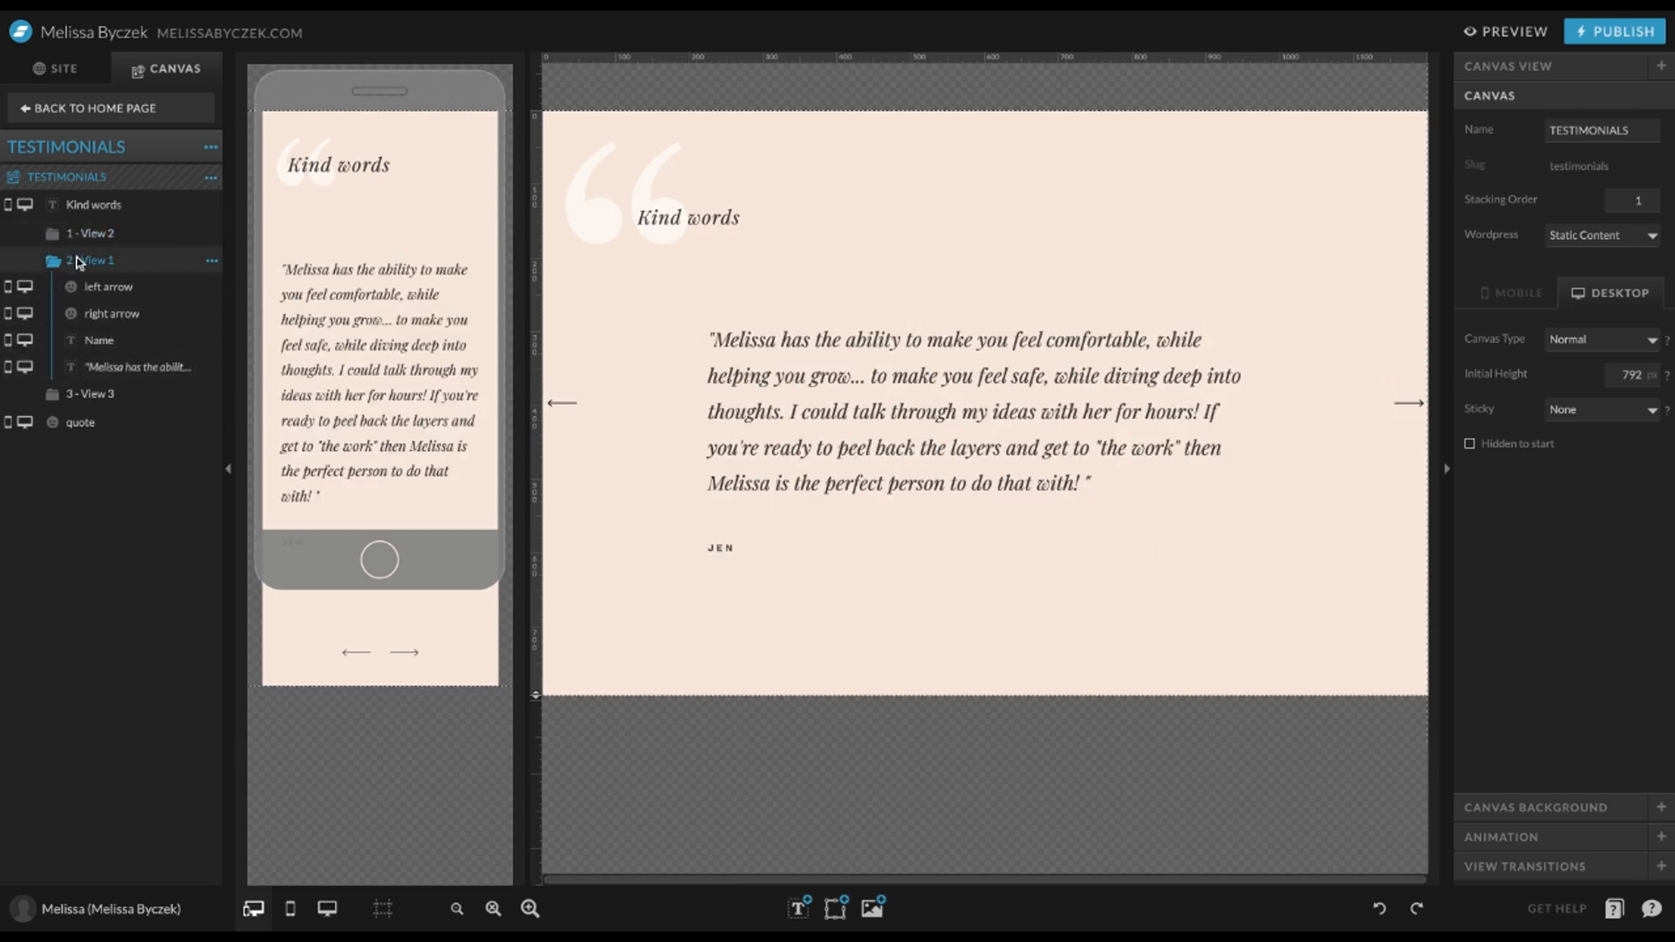
click(91, 394)
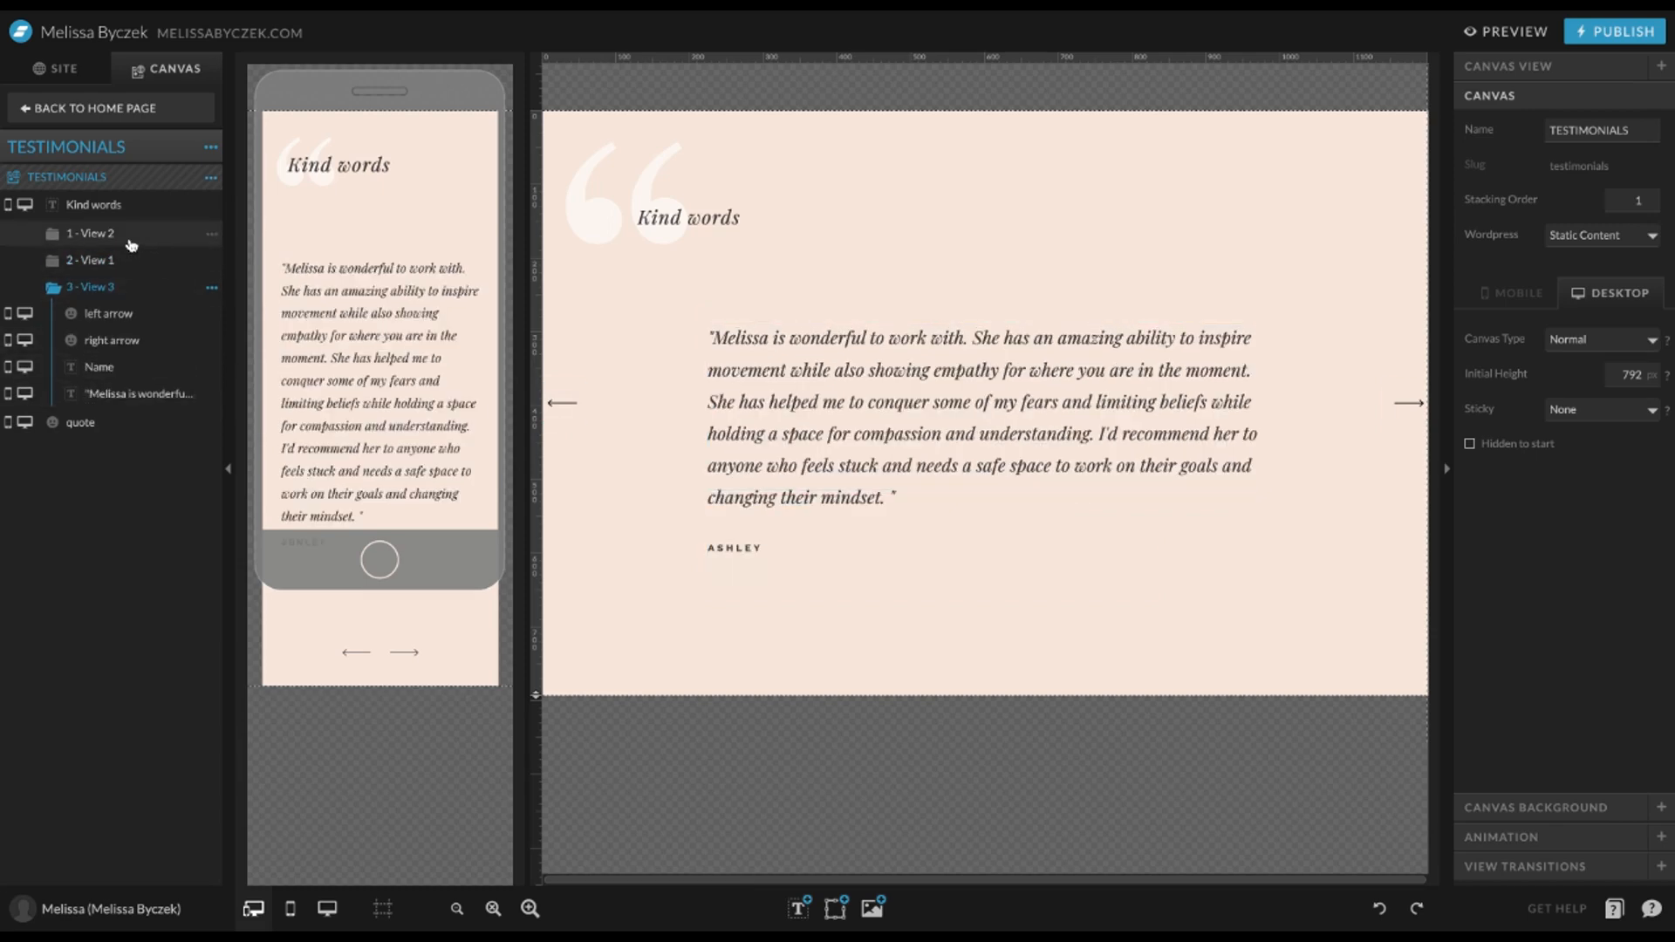
click(94, 233)
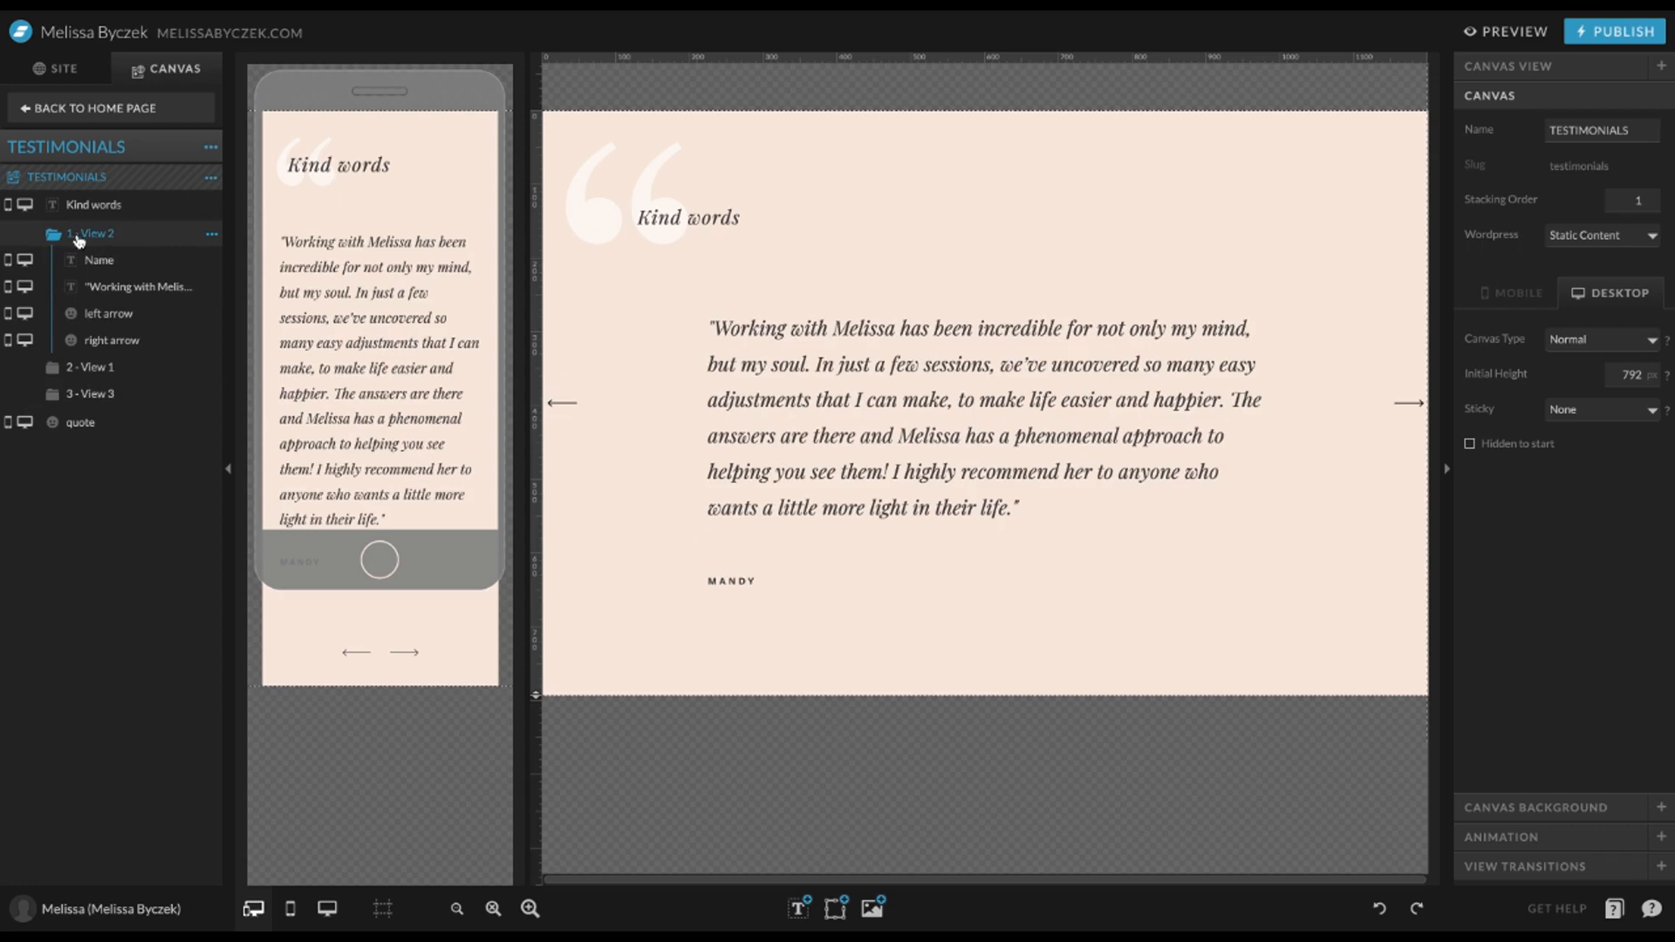
click(210, 233)
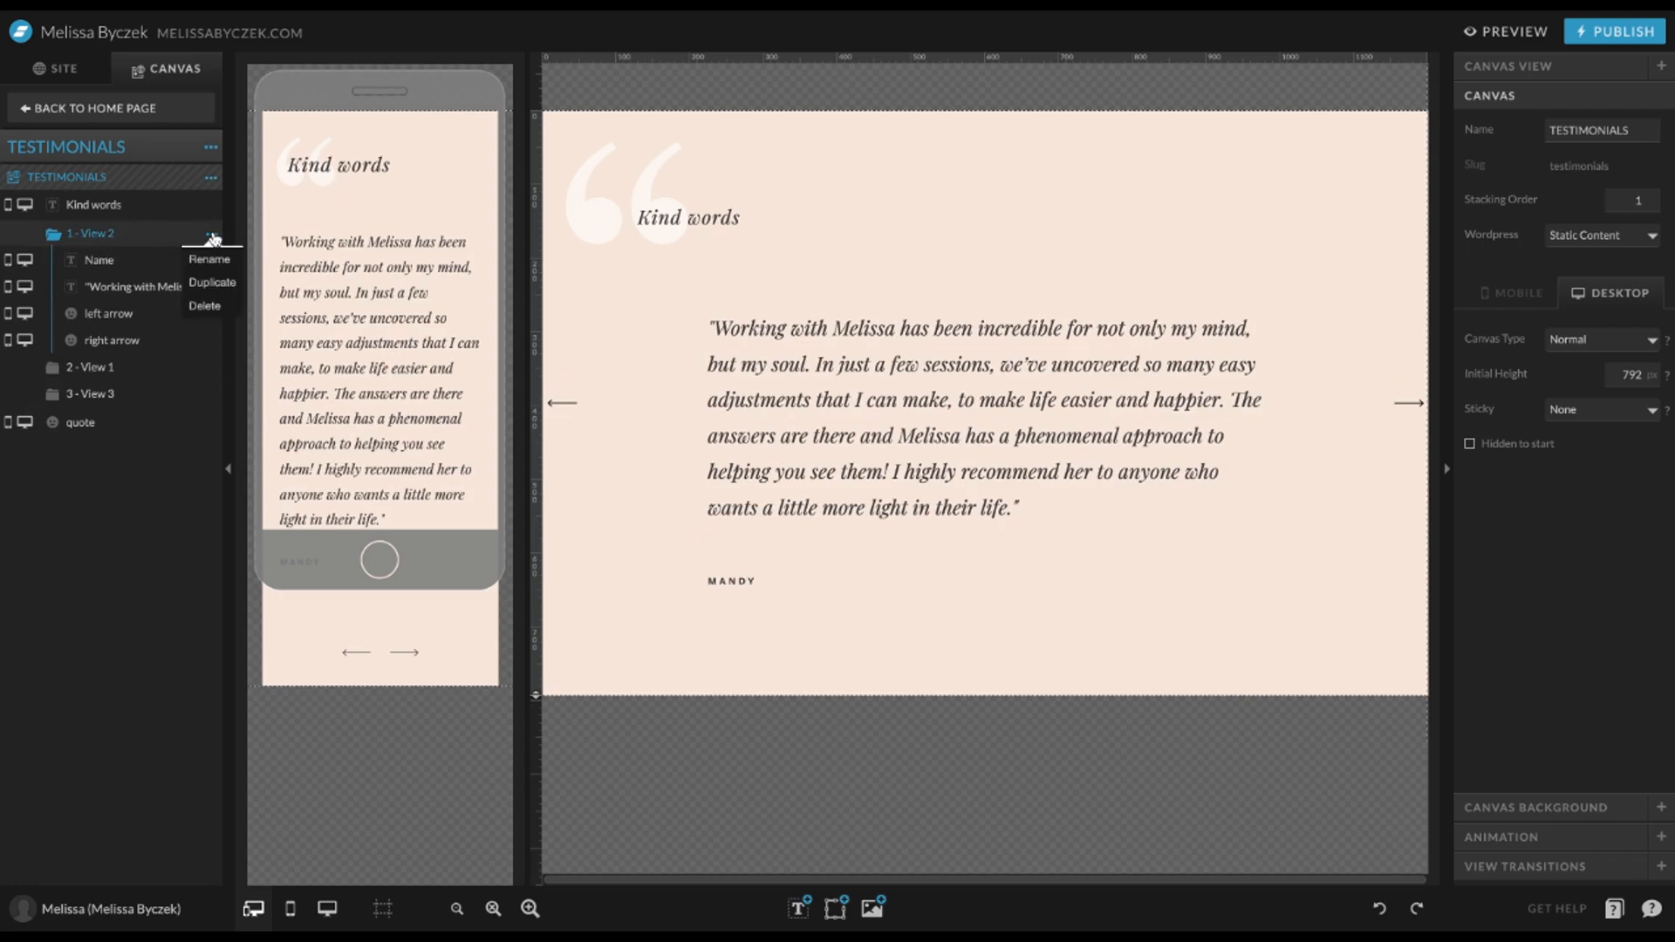
Step: Rename the three testimonial views to Mandy, Jen and Ashley
click(209, 258)
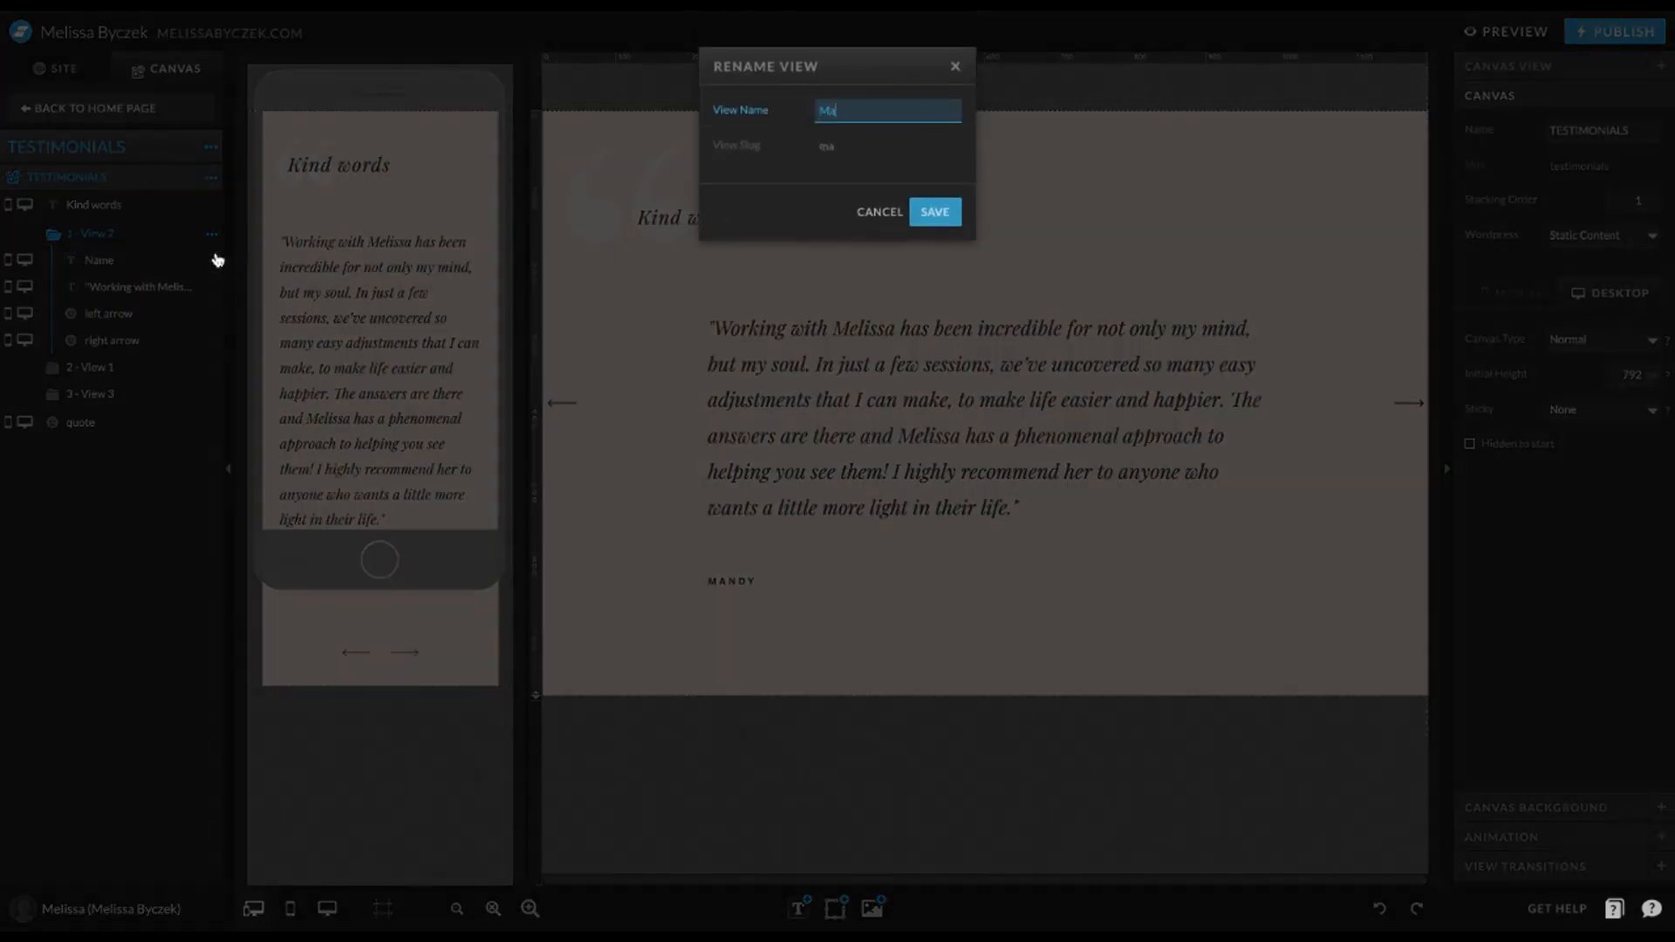
click(932, 211)
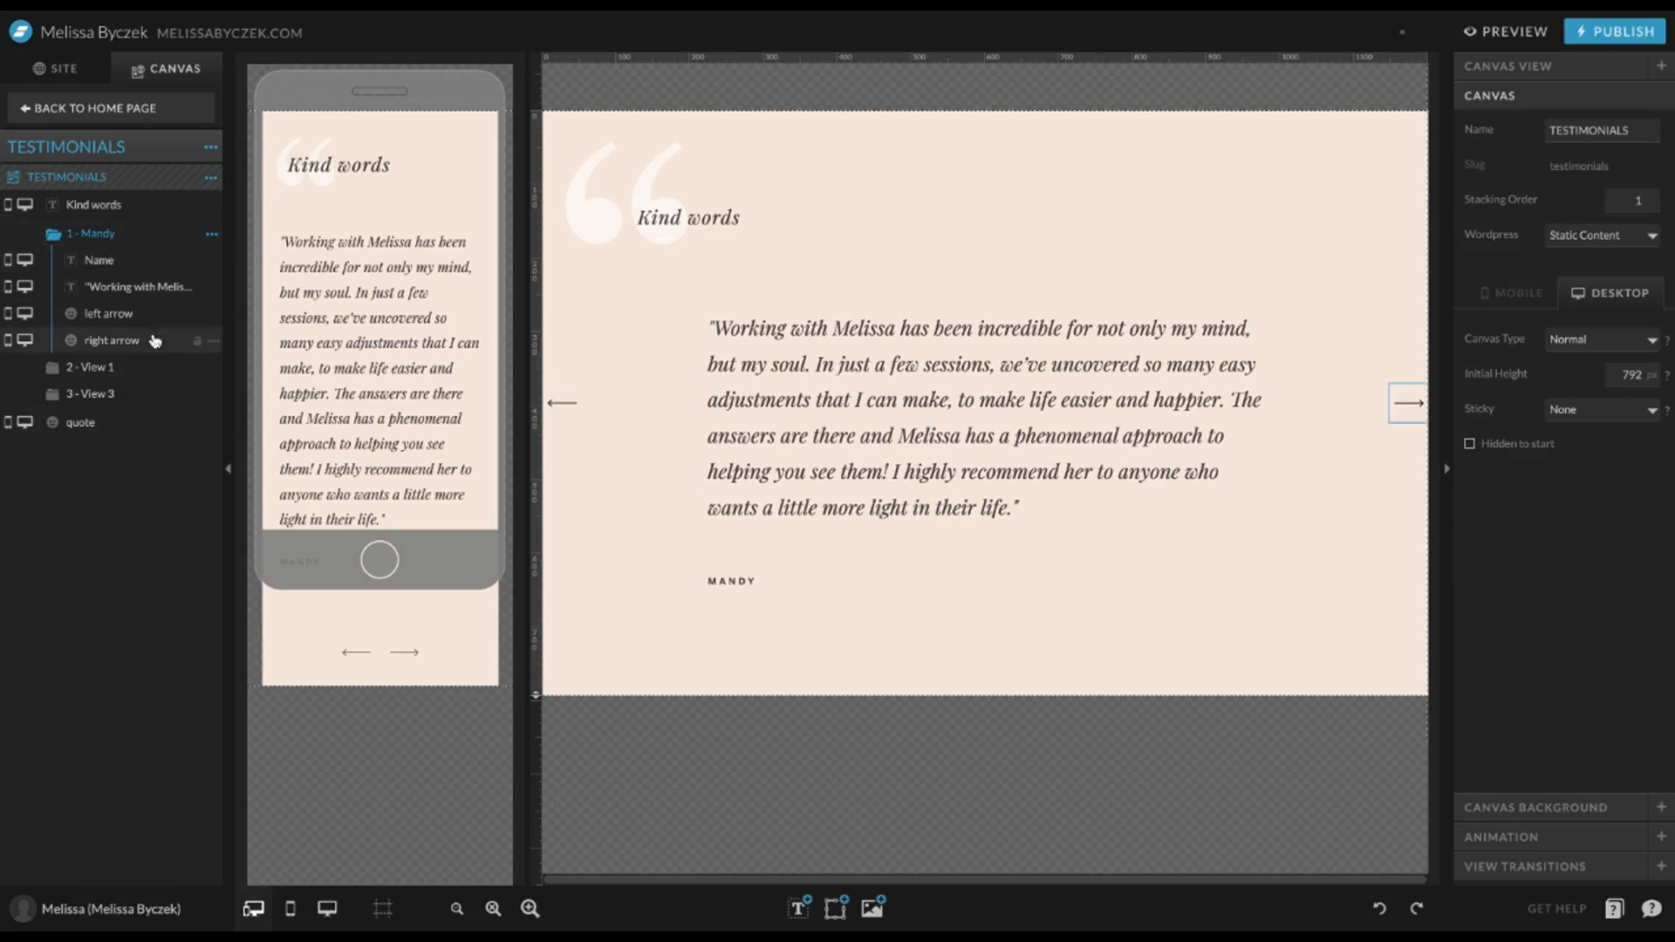
click(90, 260)
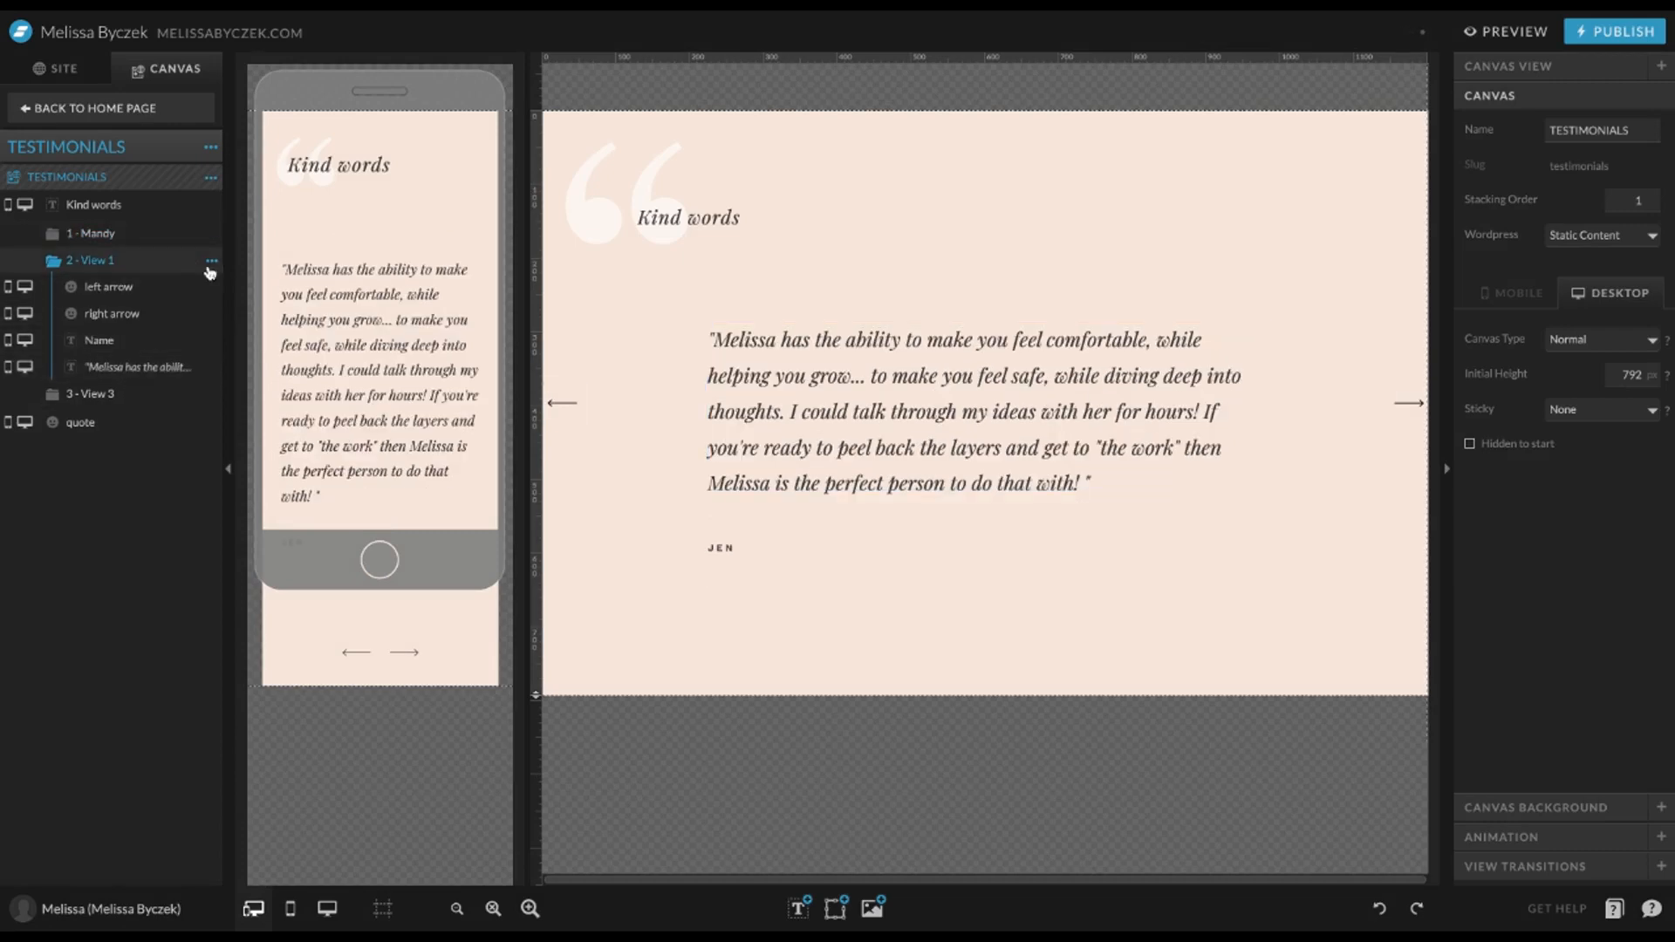
click(210, 262)
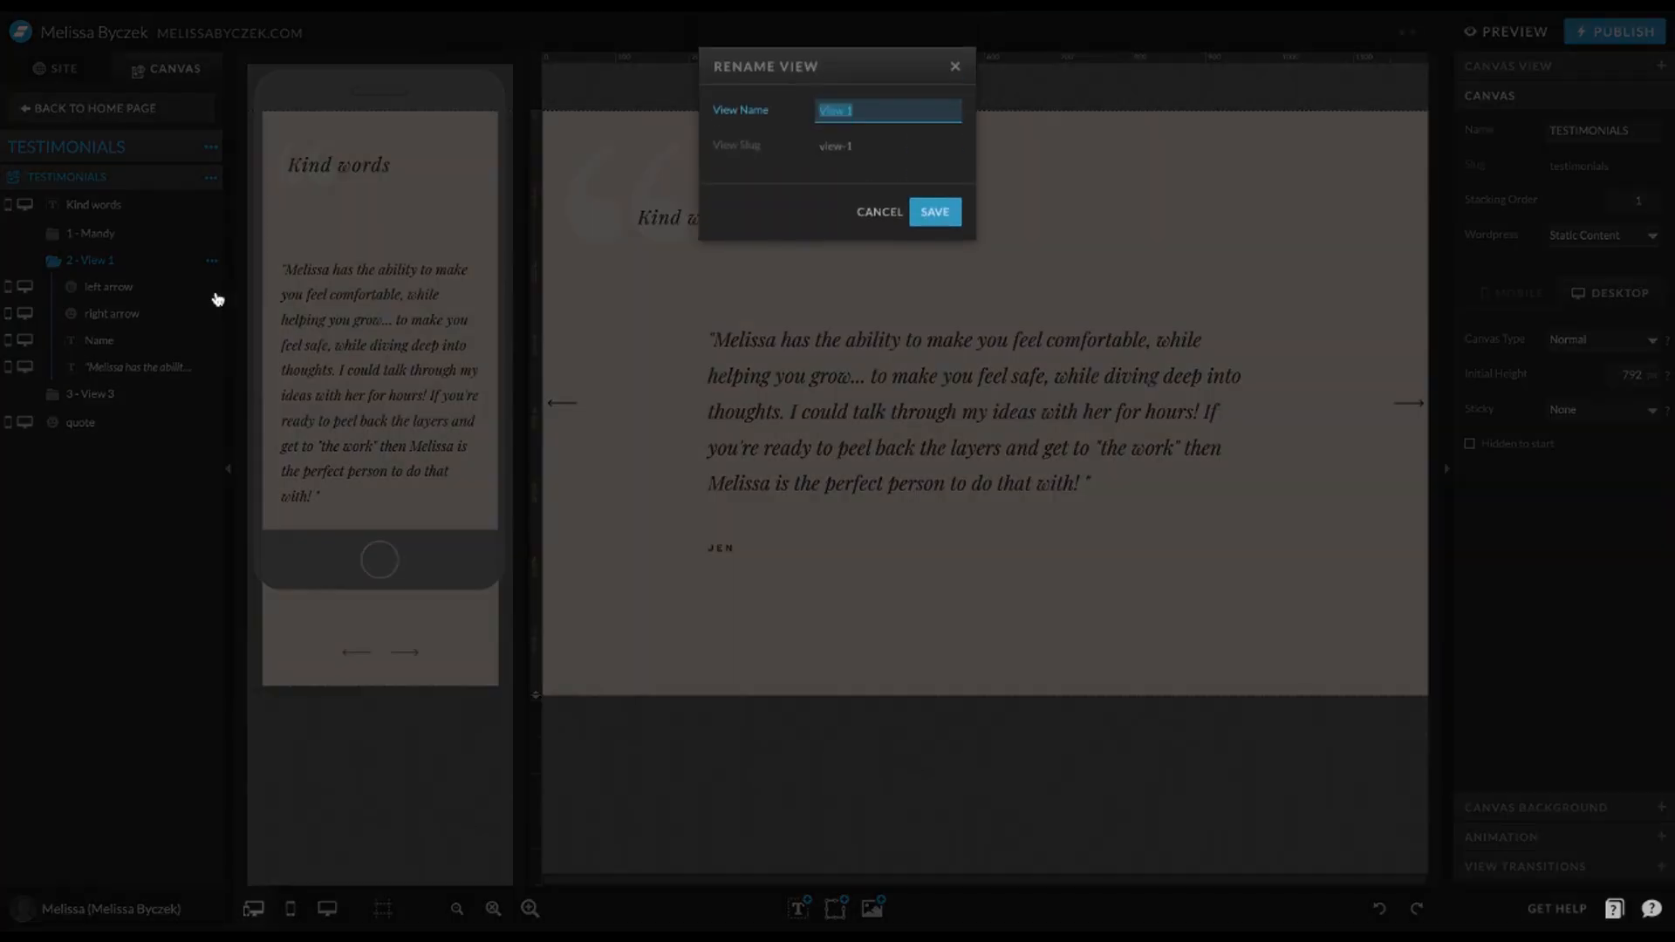
click(933, 212)
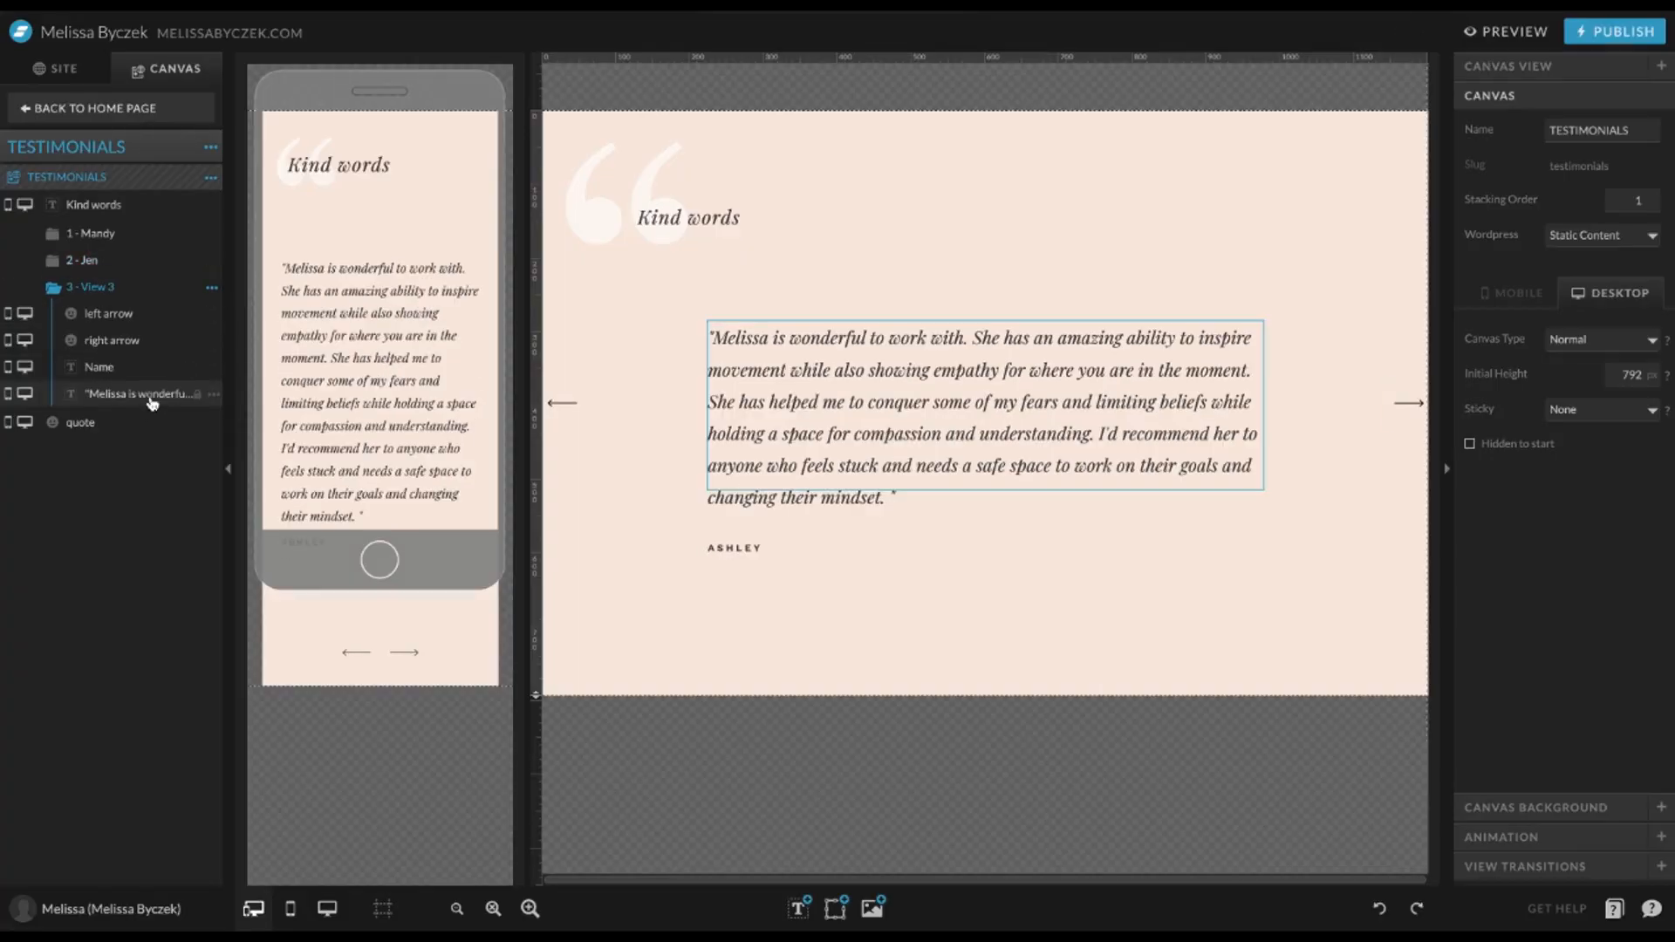
click(211, 289)
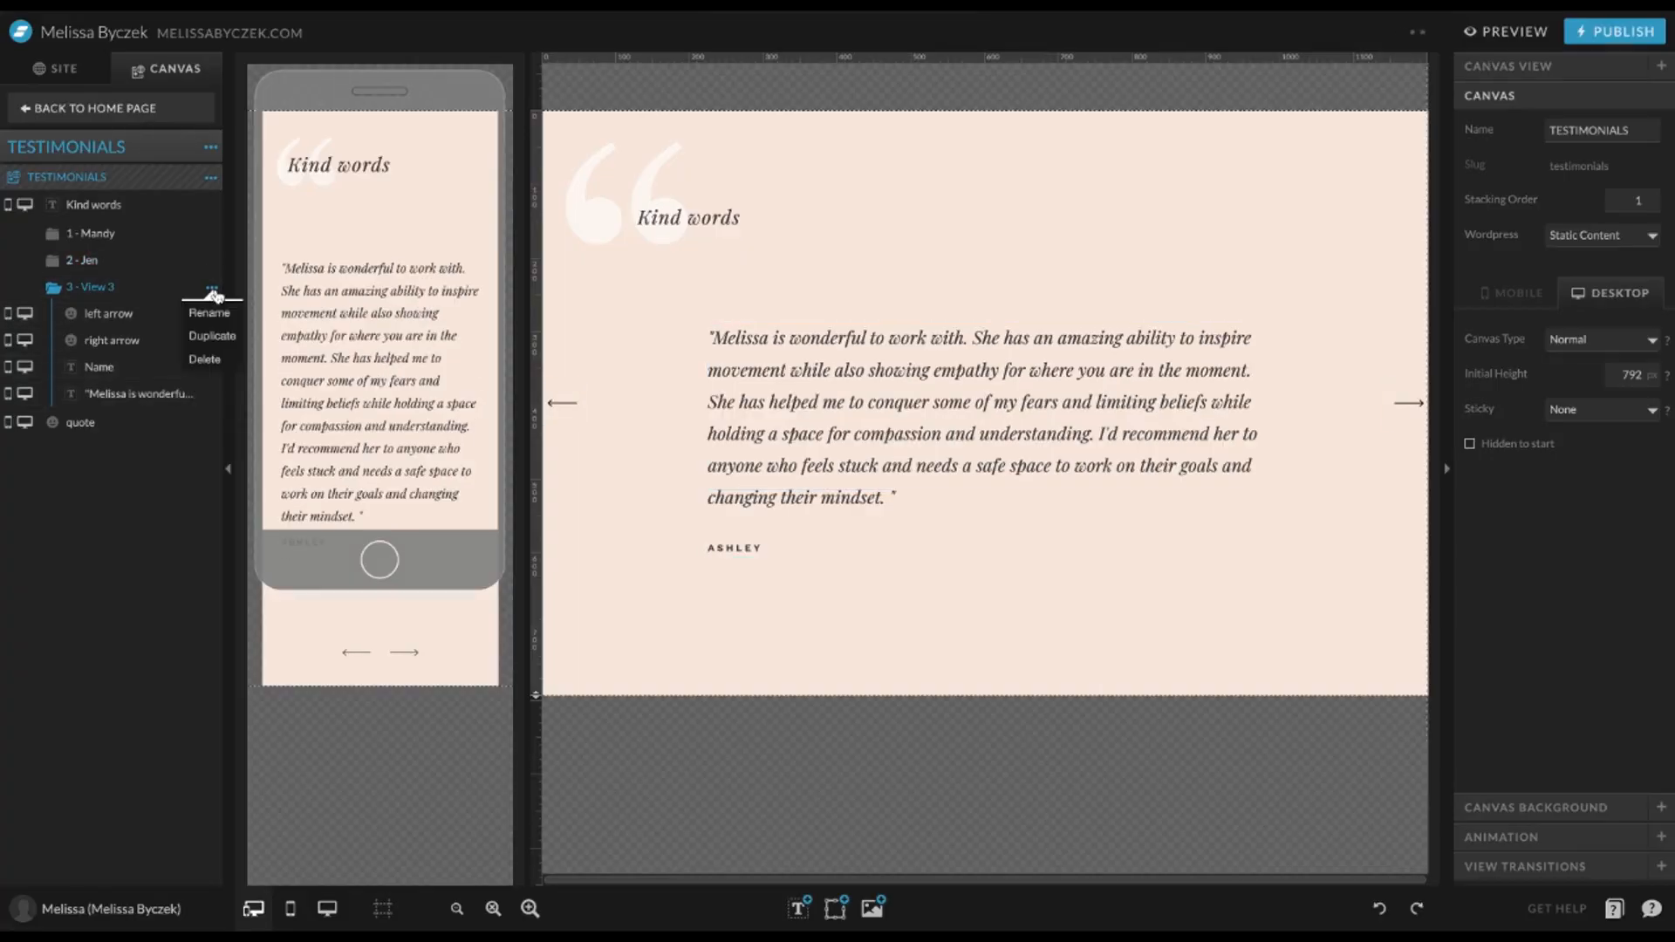
click(209, 313)
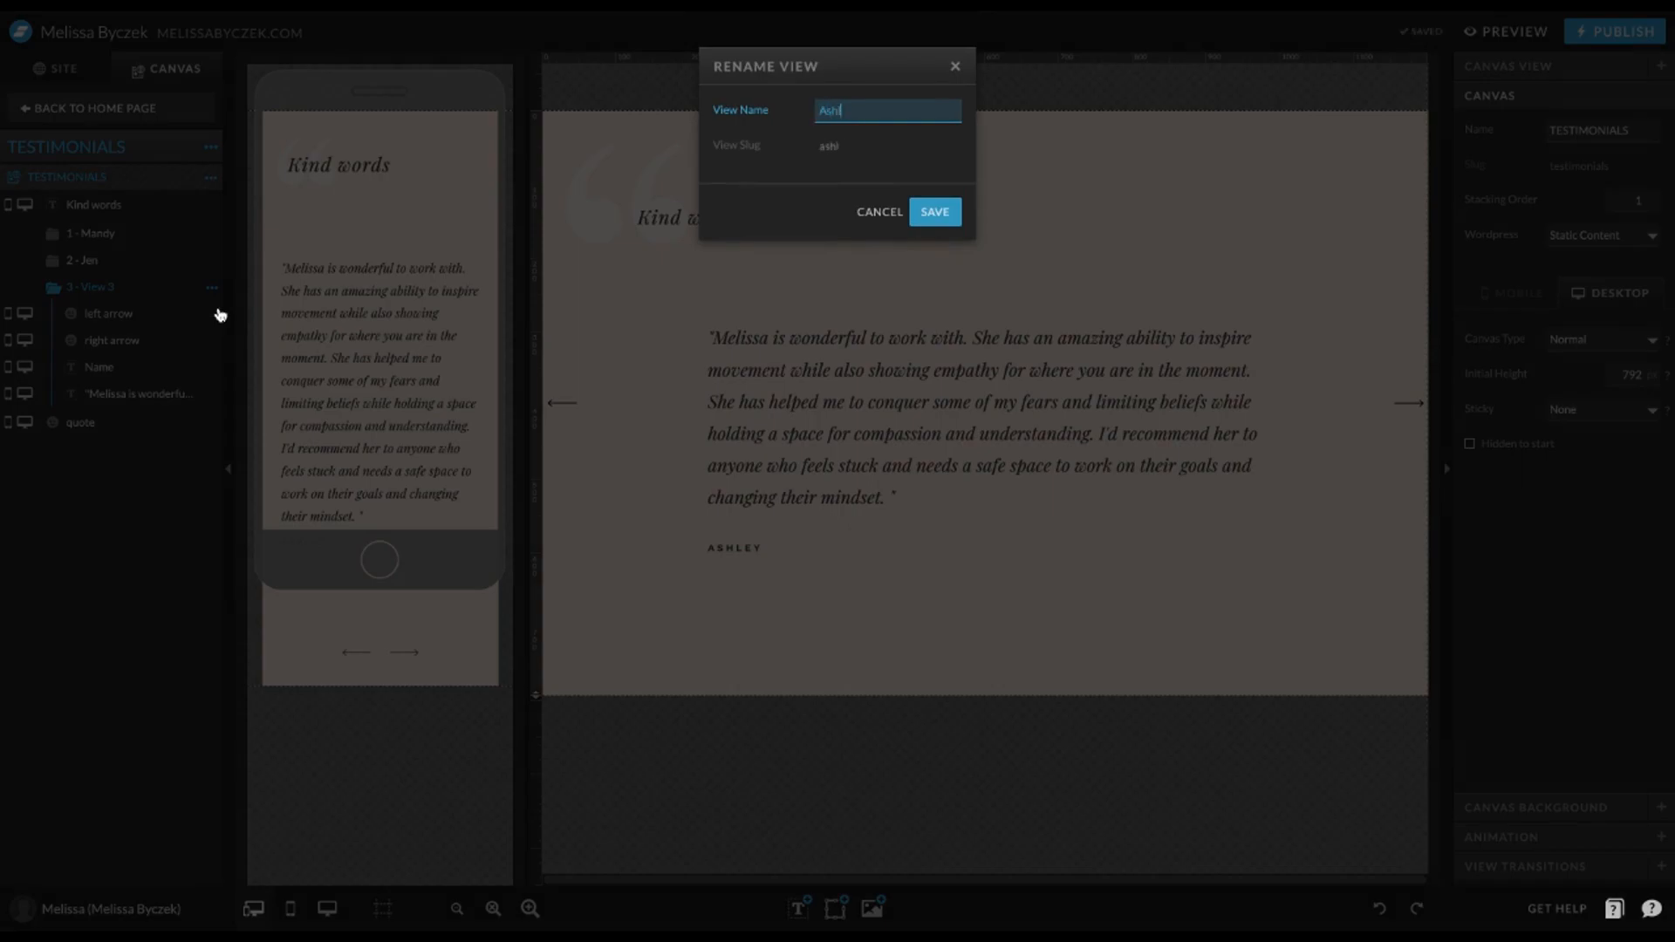
click(931, 212)
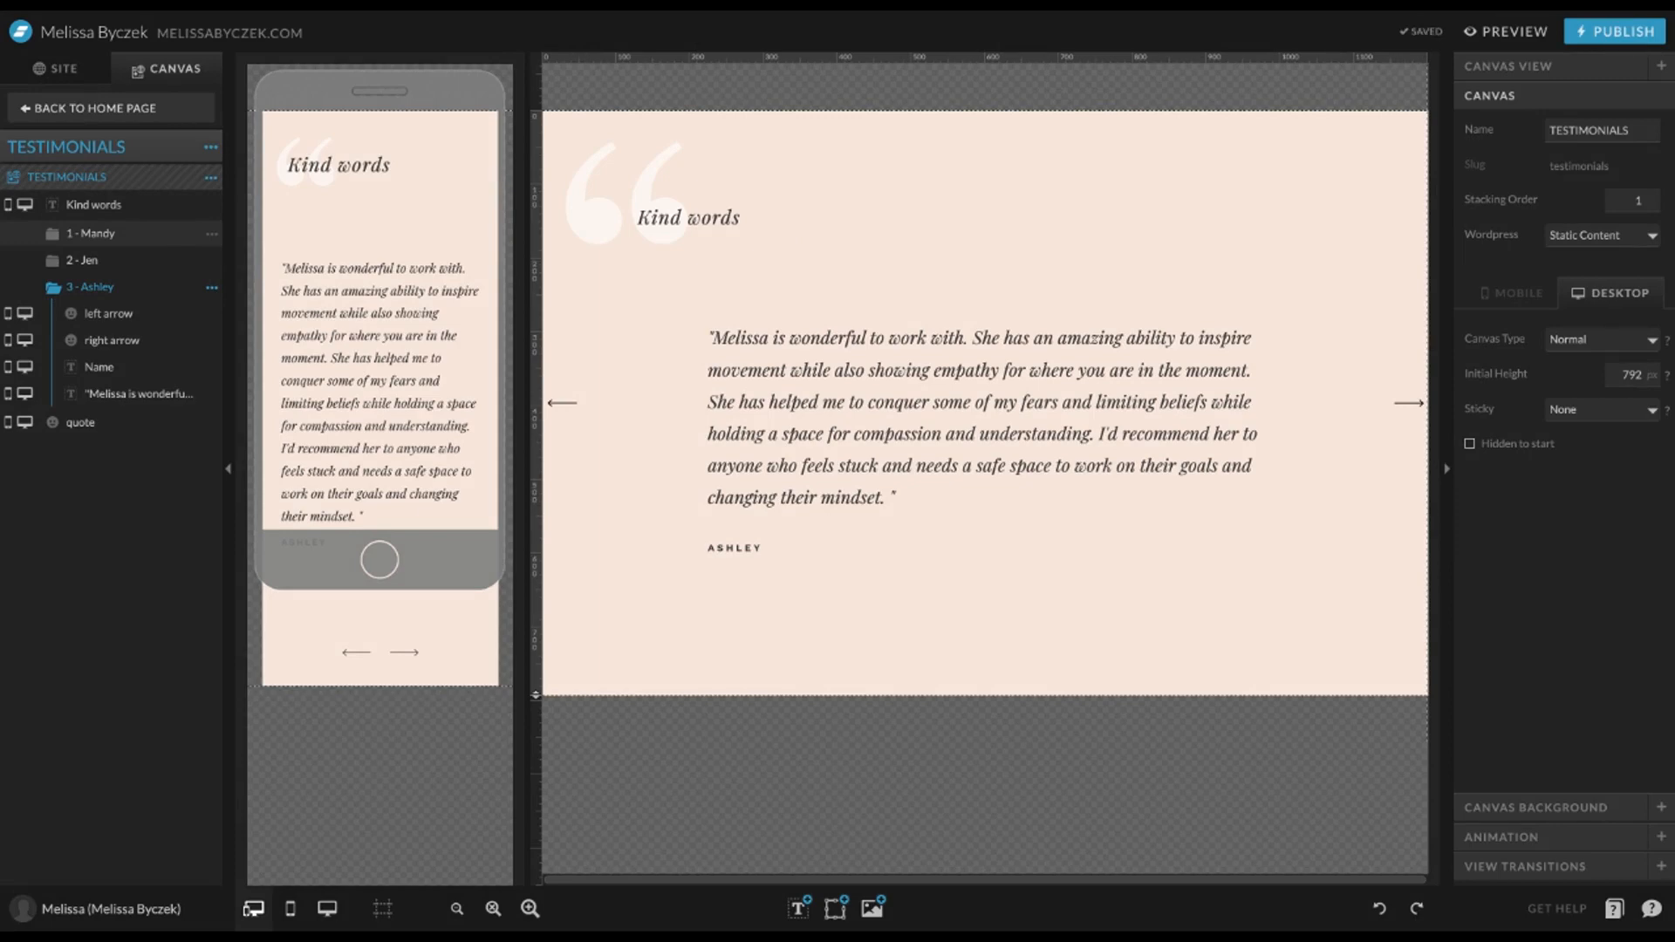
Step: On Mandy's view, confirm the right arrow links to View 2 and link the left arrow to View 3
click(91, 233)
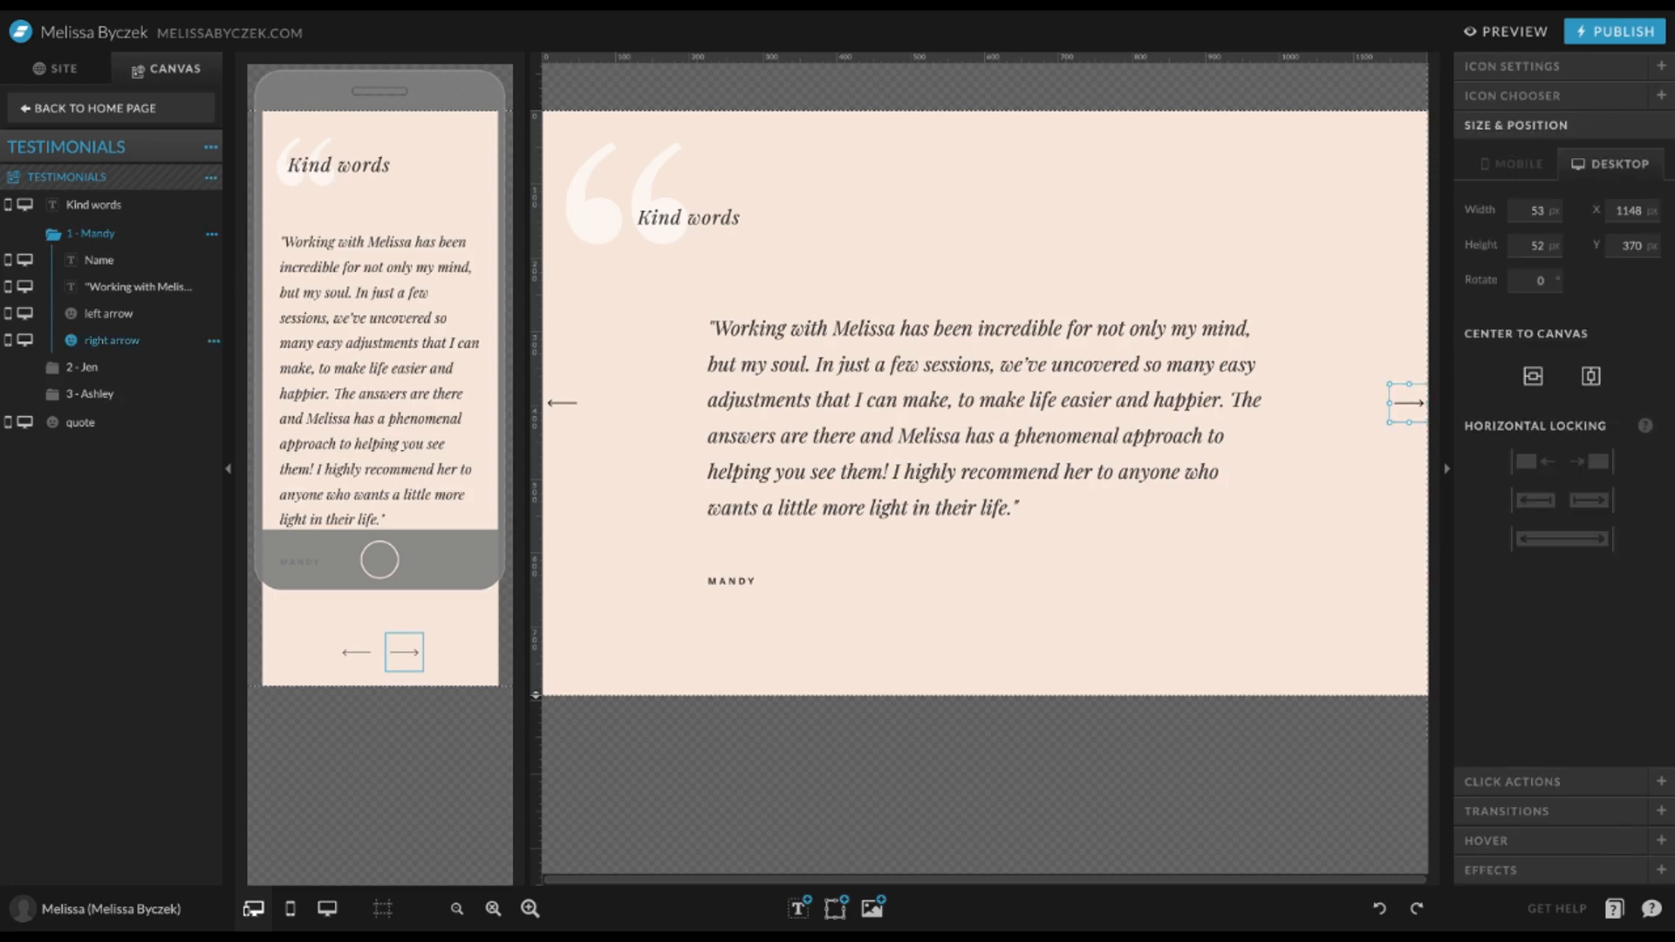
click(1512, 781)
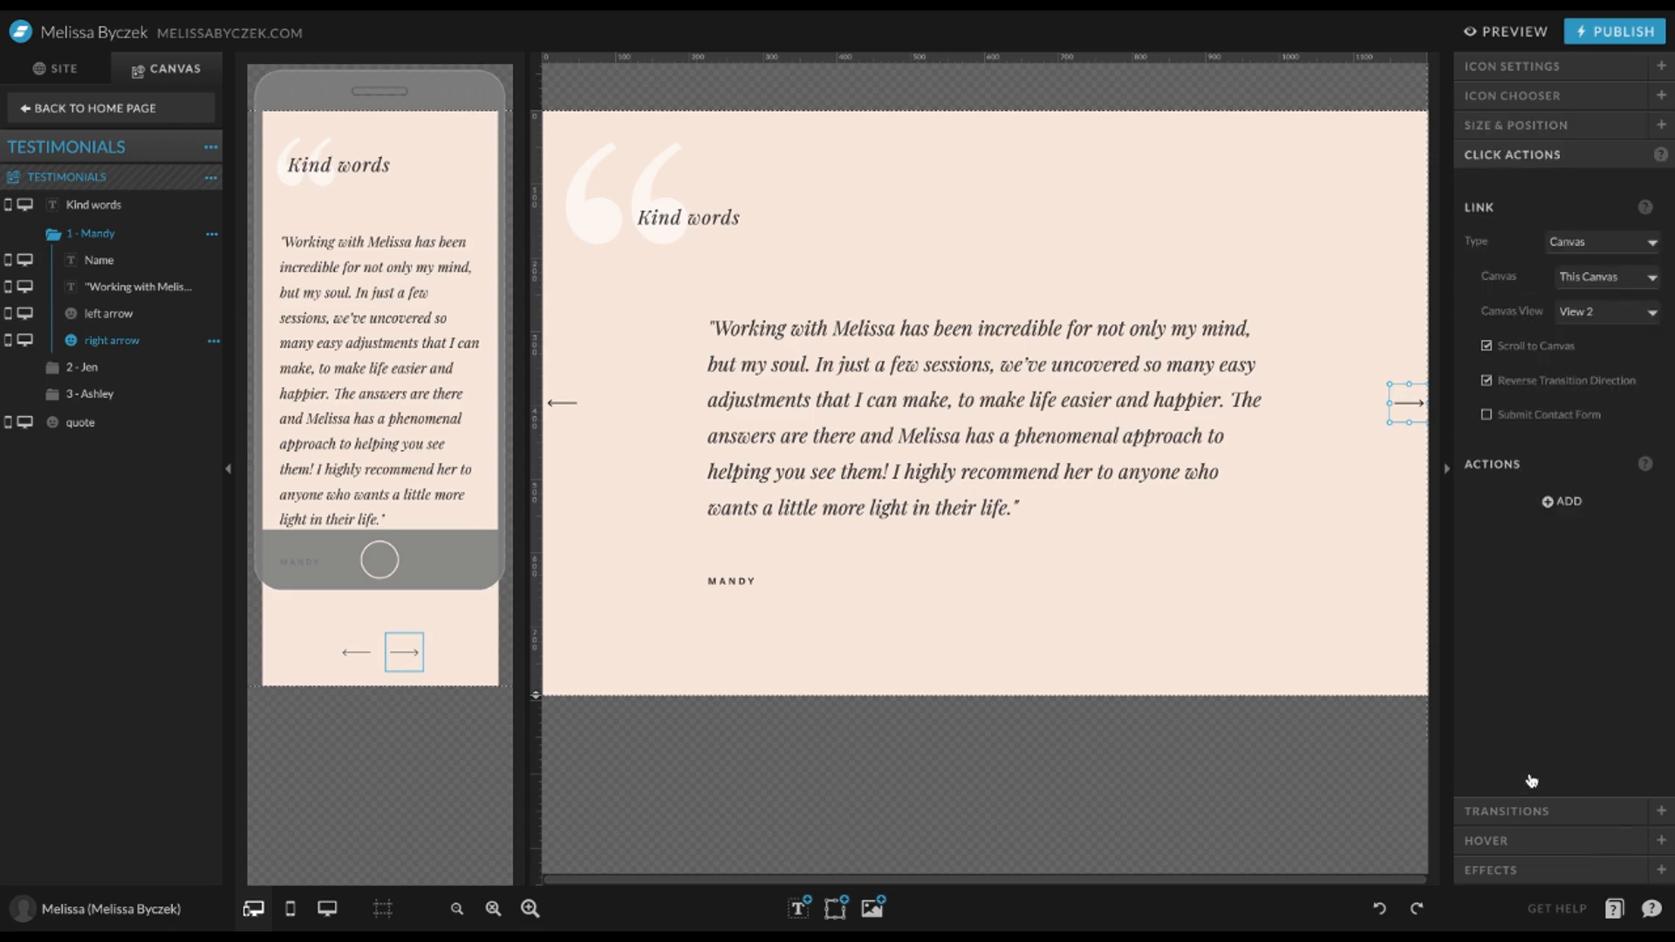
mouse_move(1498, 243)
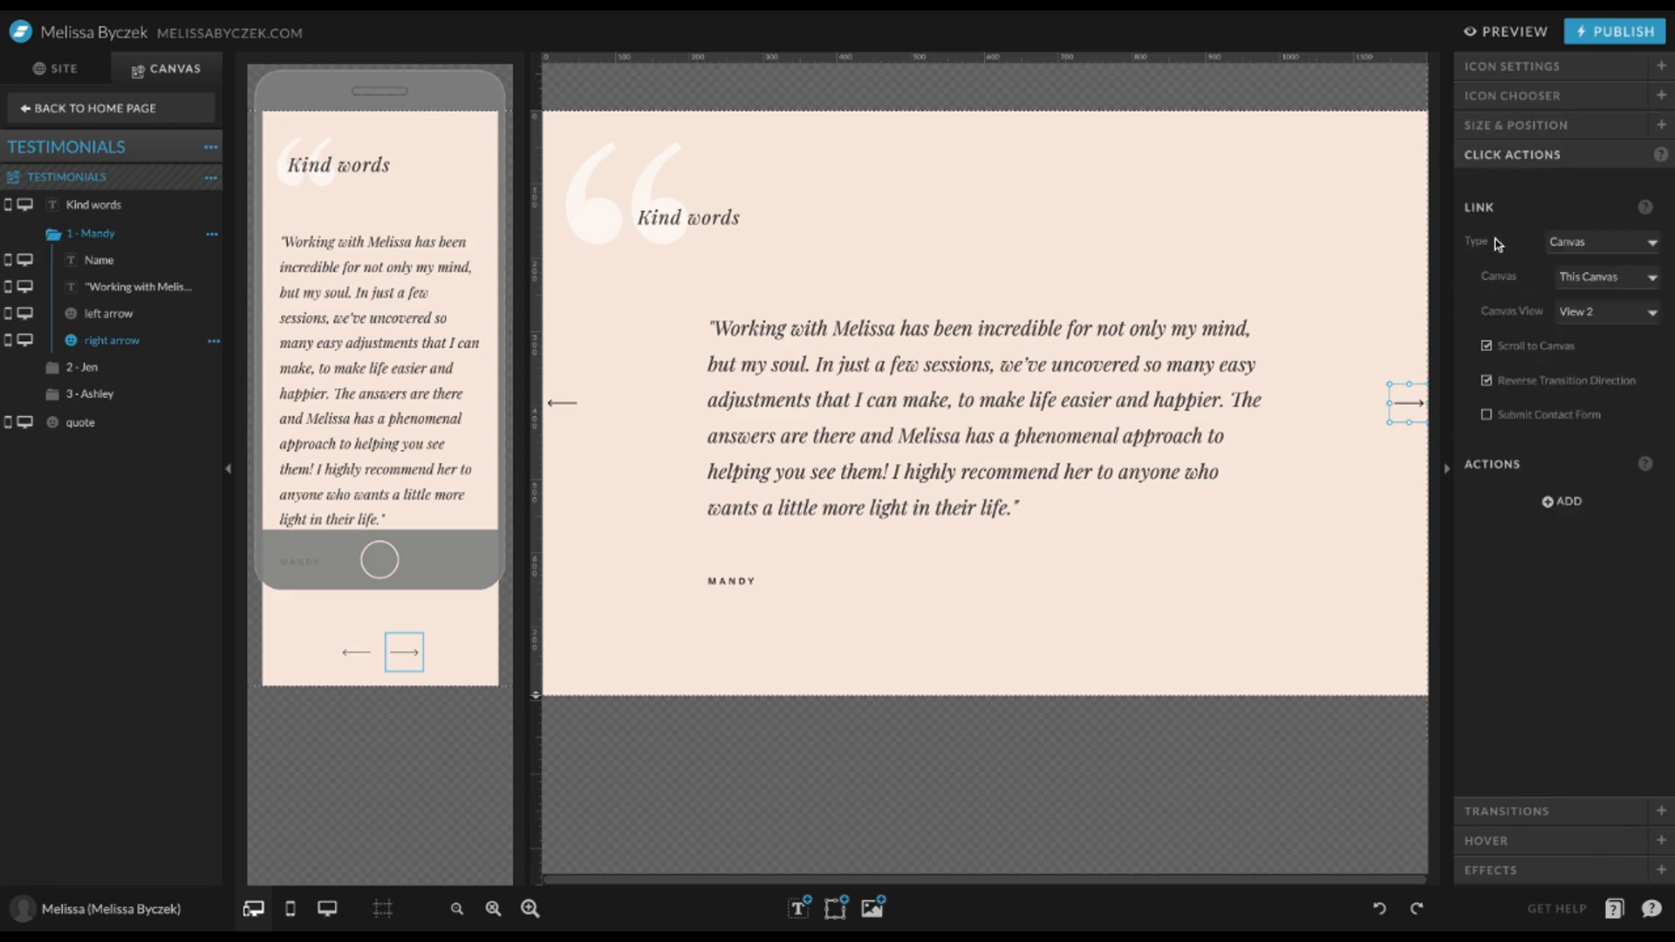
mouse_move(1558, 290)
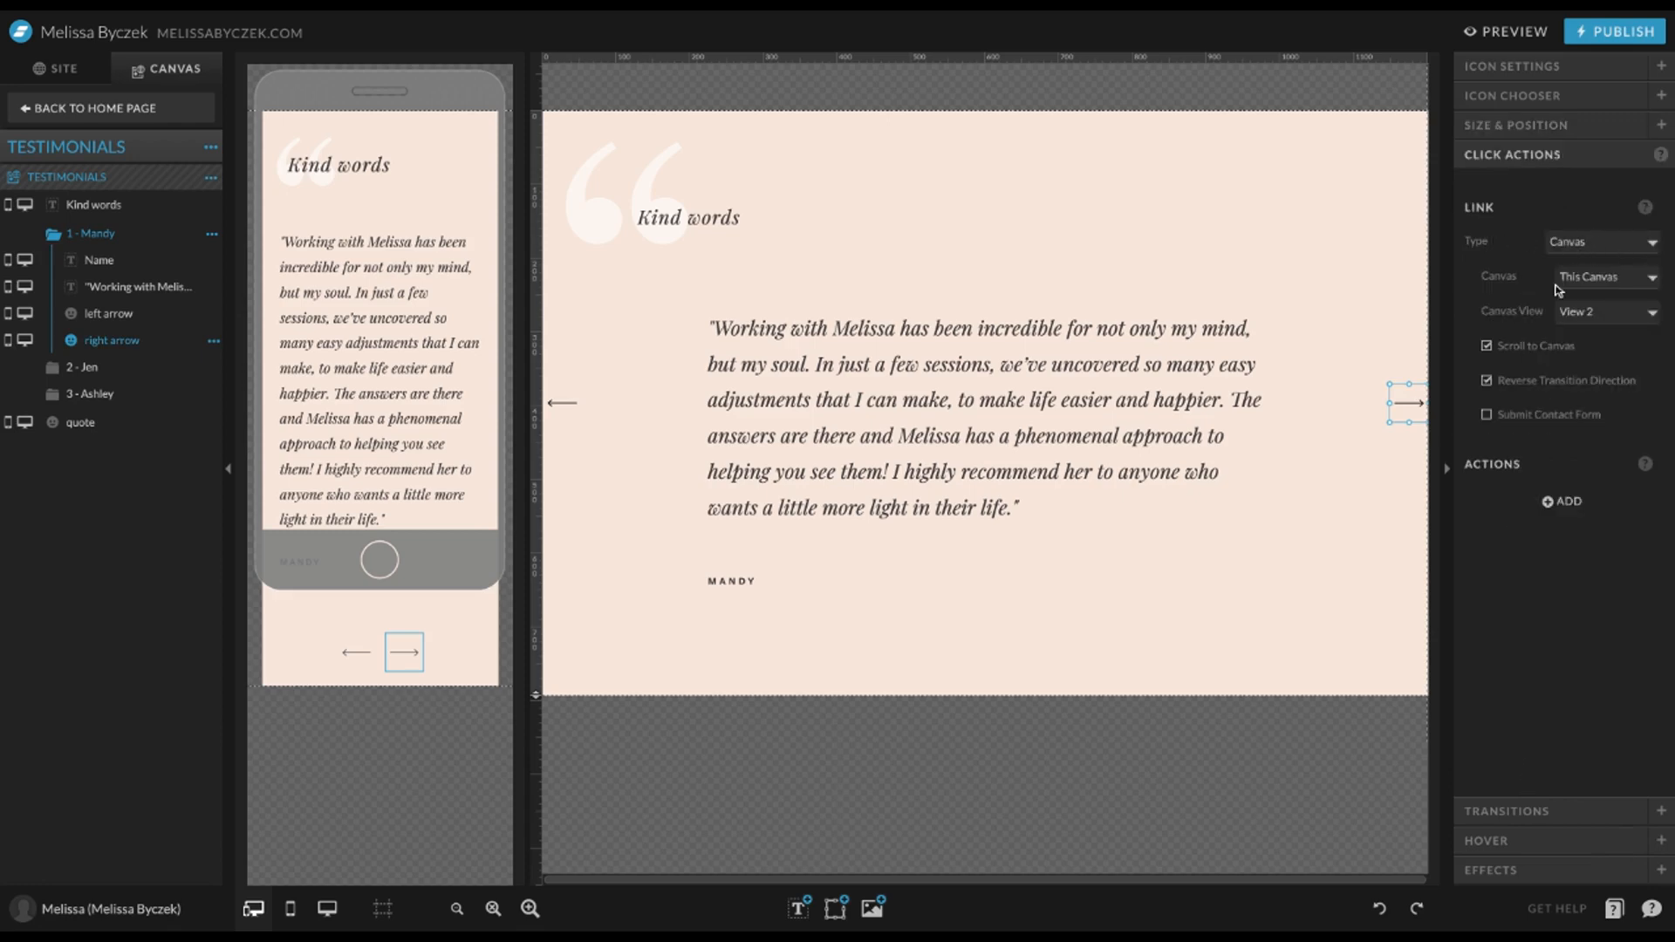
mouse_move(91, 394)
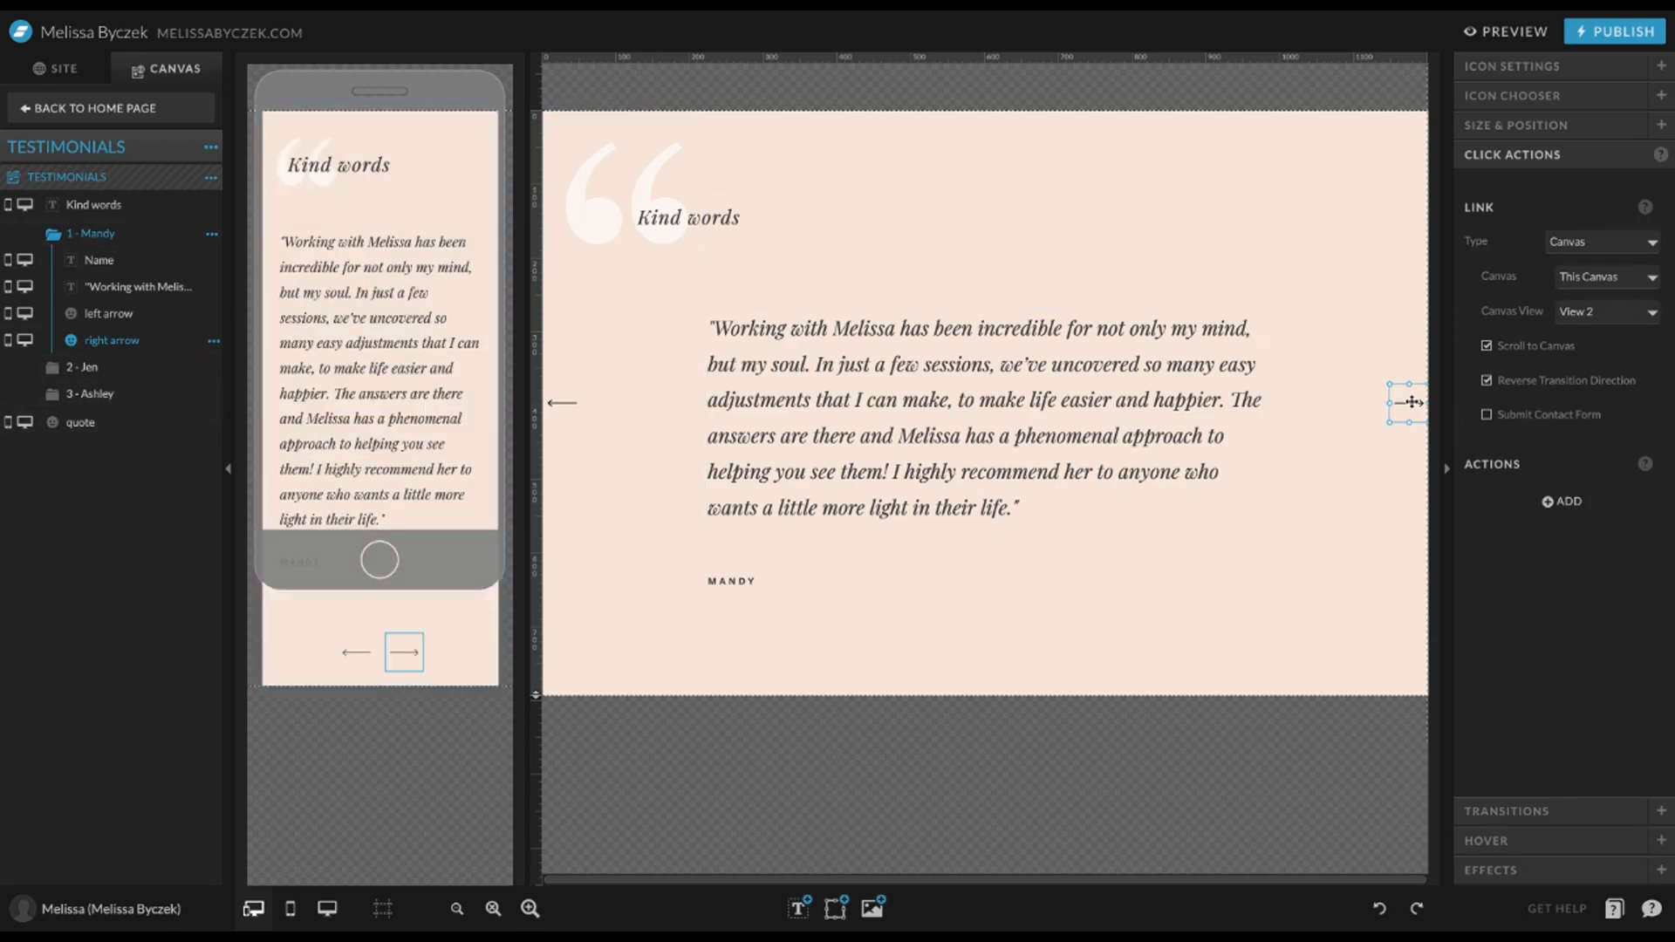
click(563, 404)
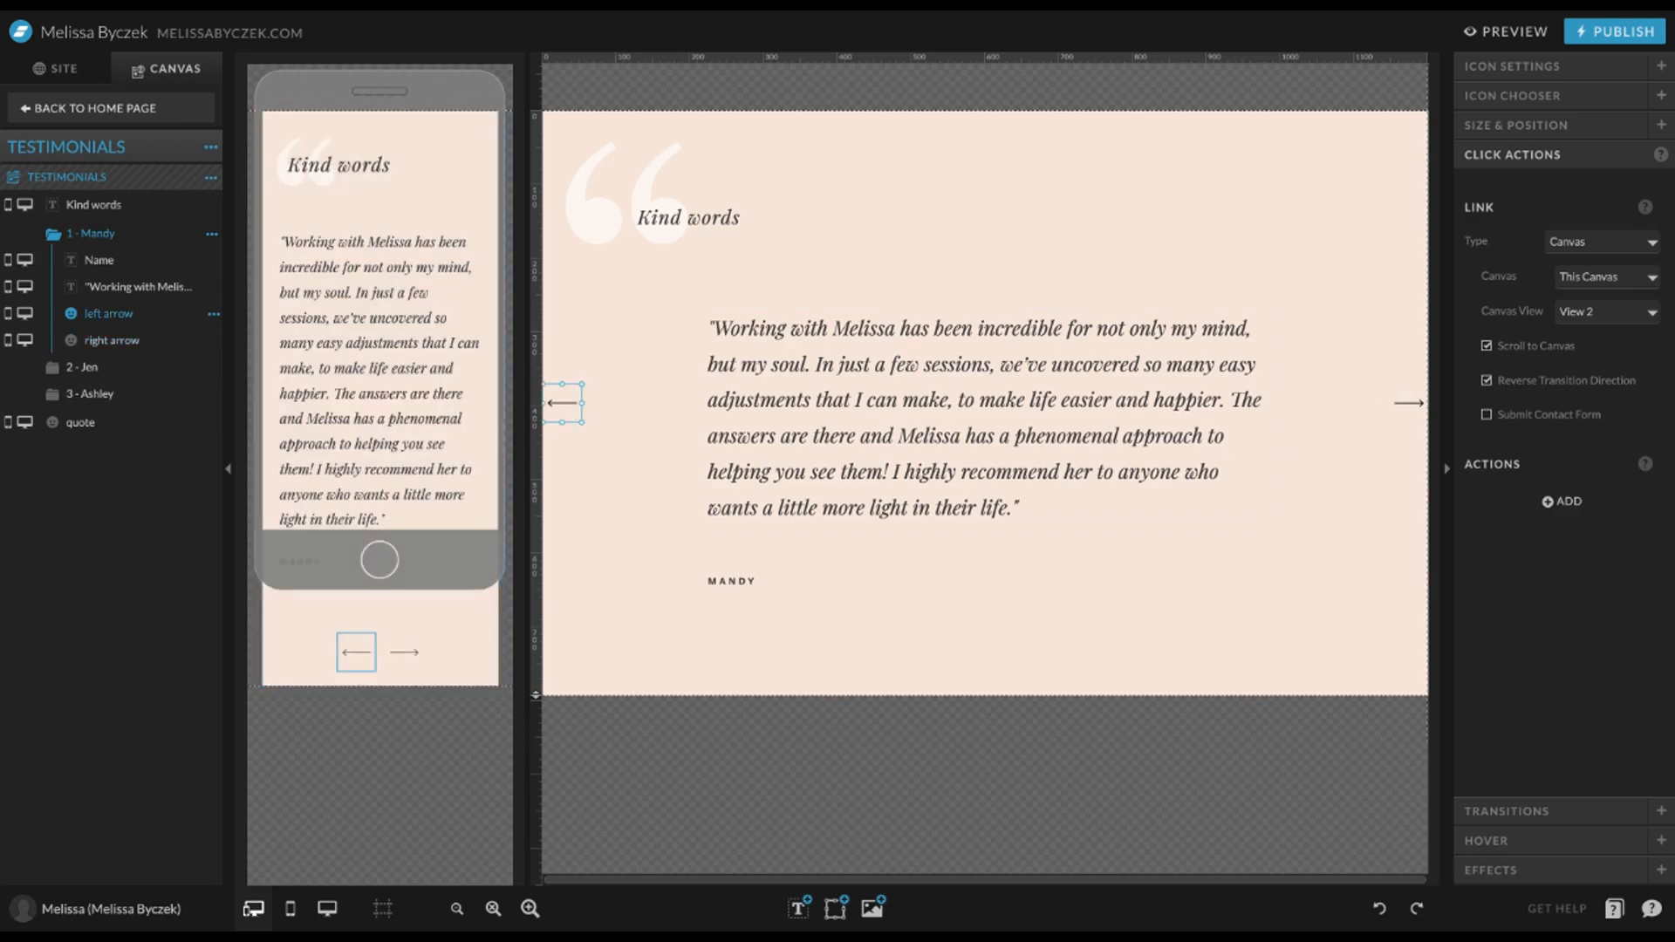
mouse_move(607, 428)
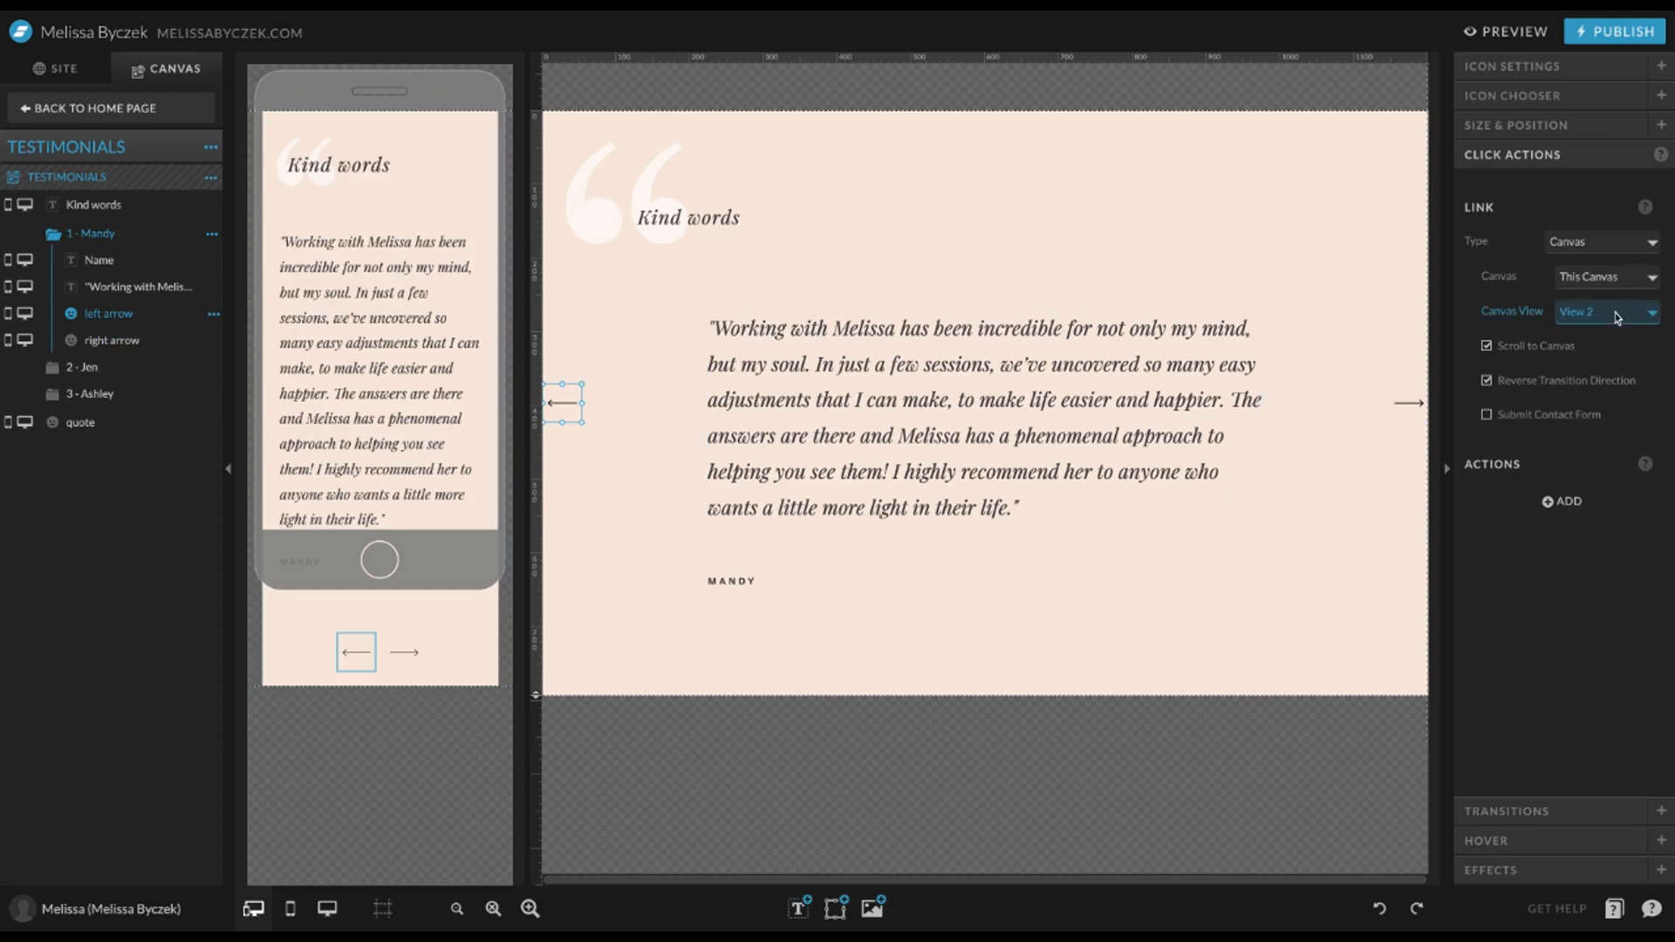
click(1603, 310)
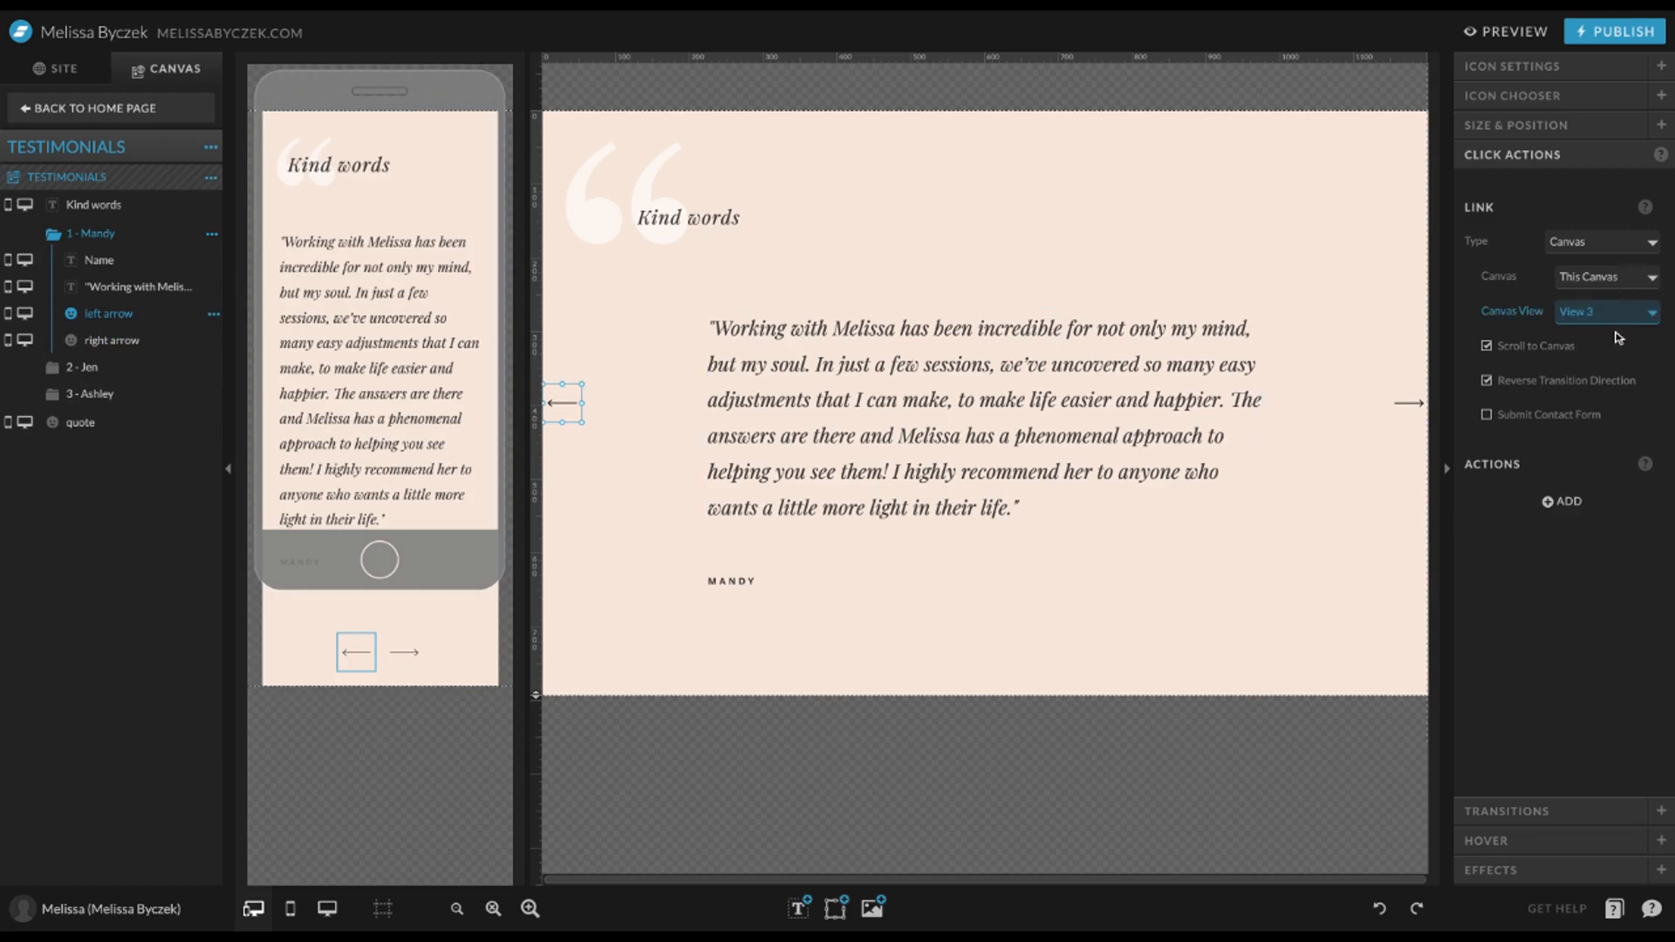
mouse_move(1617, 338)
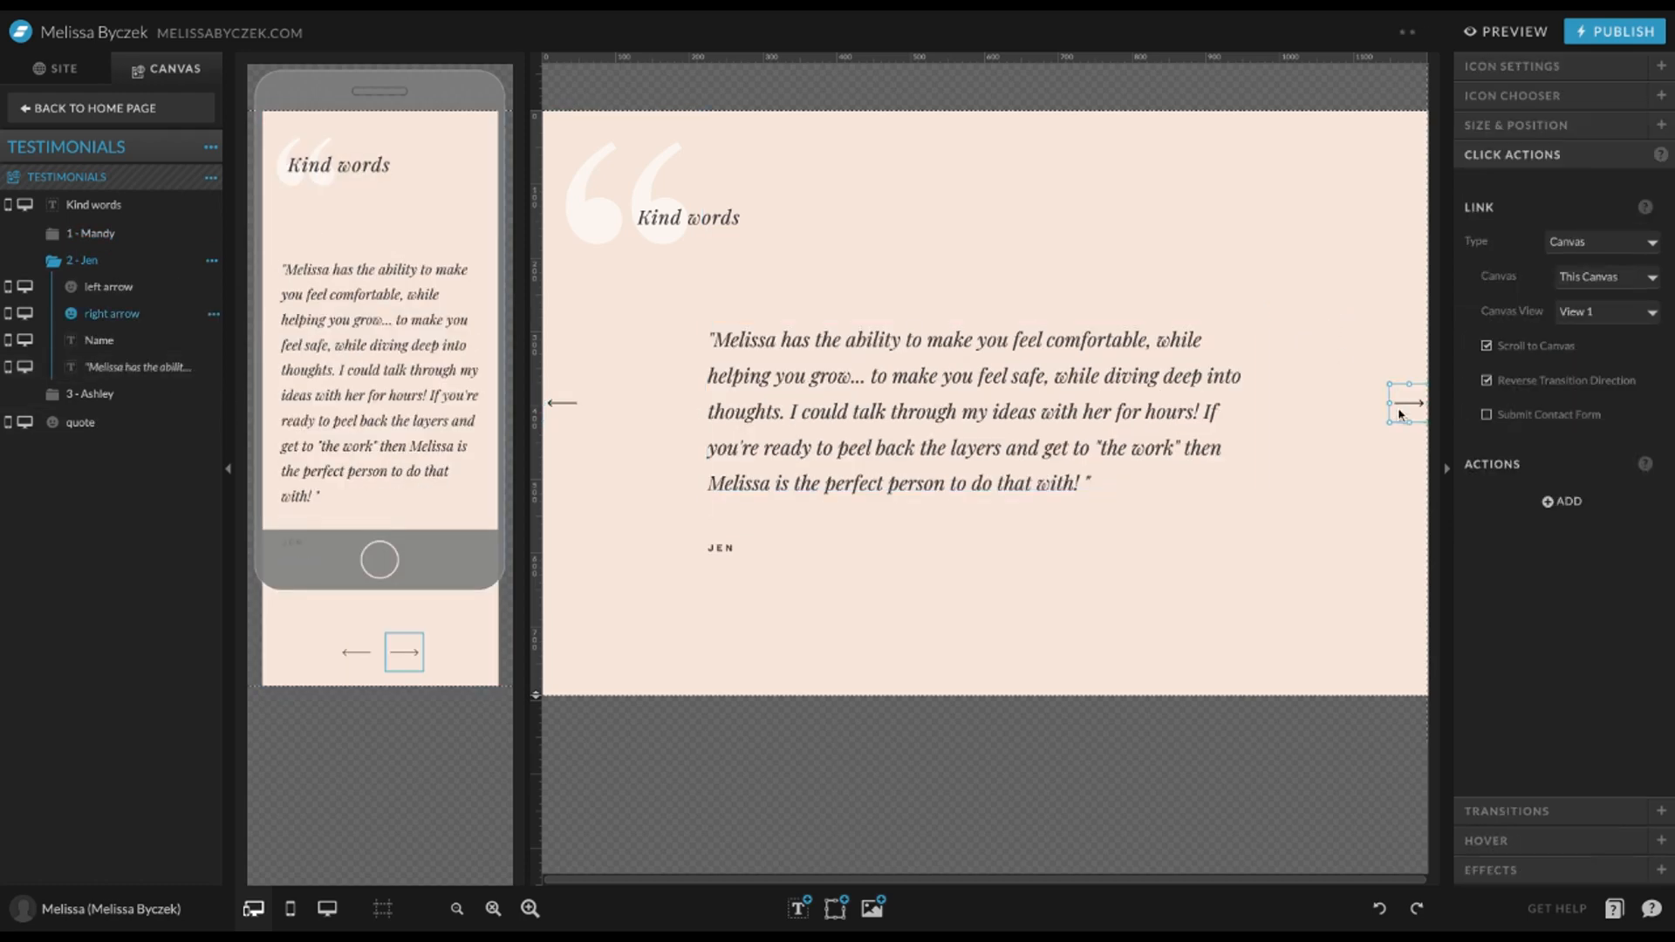
Step: On Jen's view, link the left arrow to View 1, then select Ashley's left arrow
click(1486, 381)
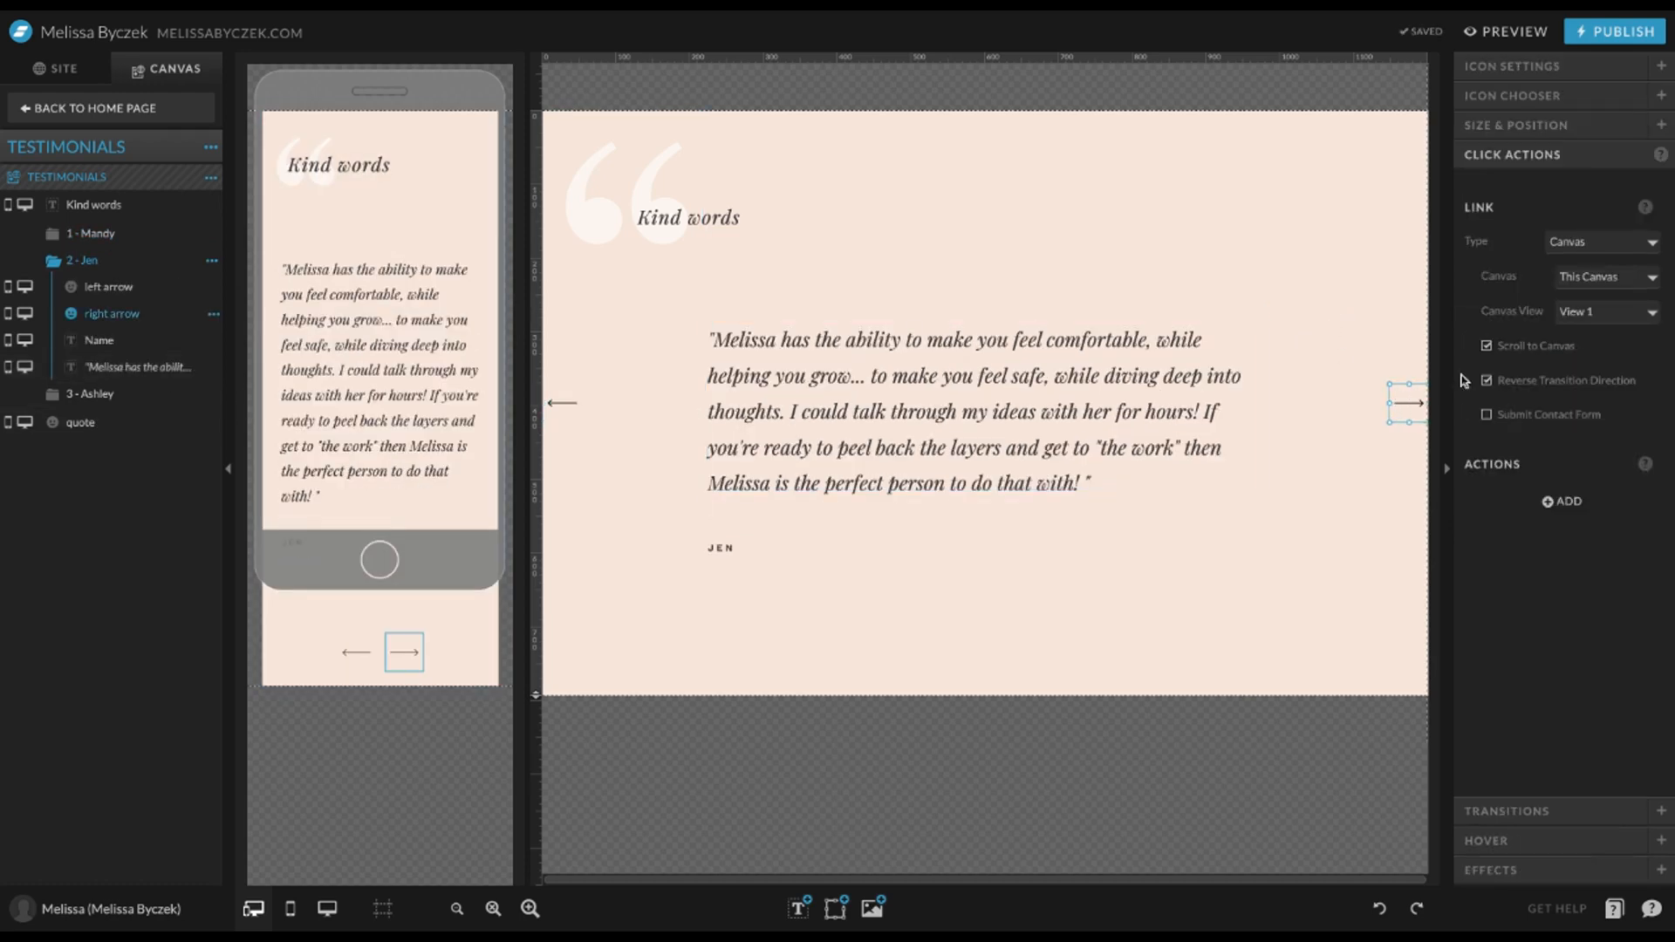
click(1605, 311)
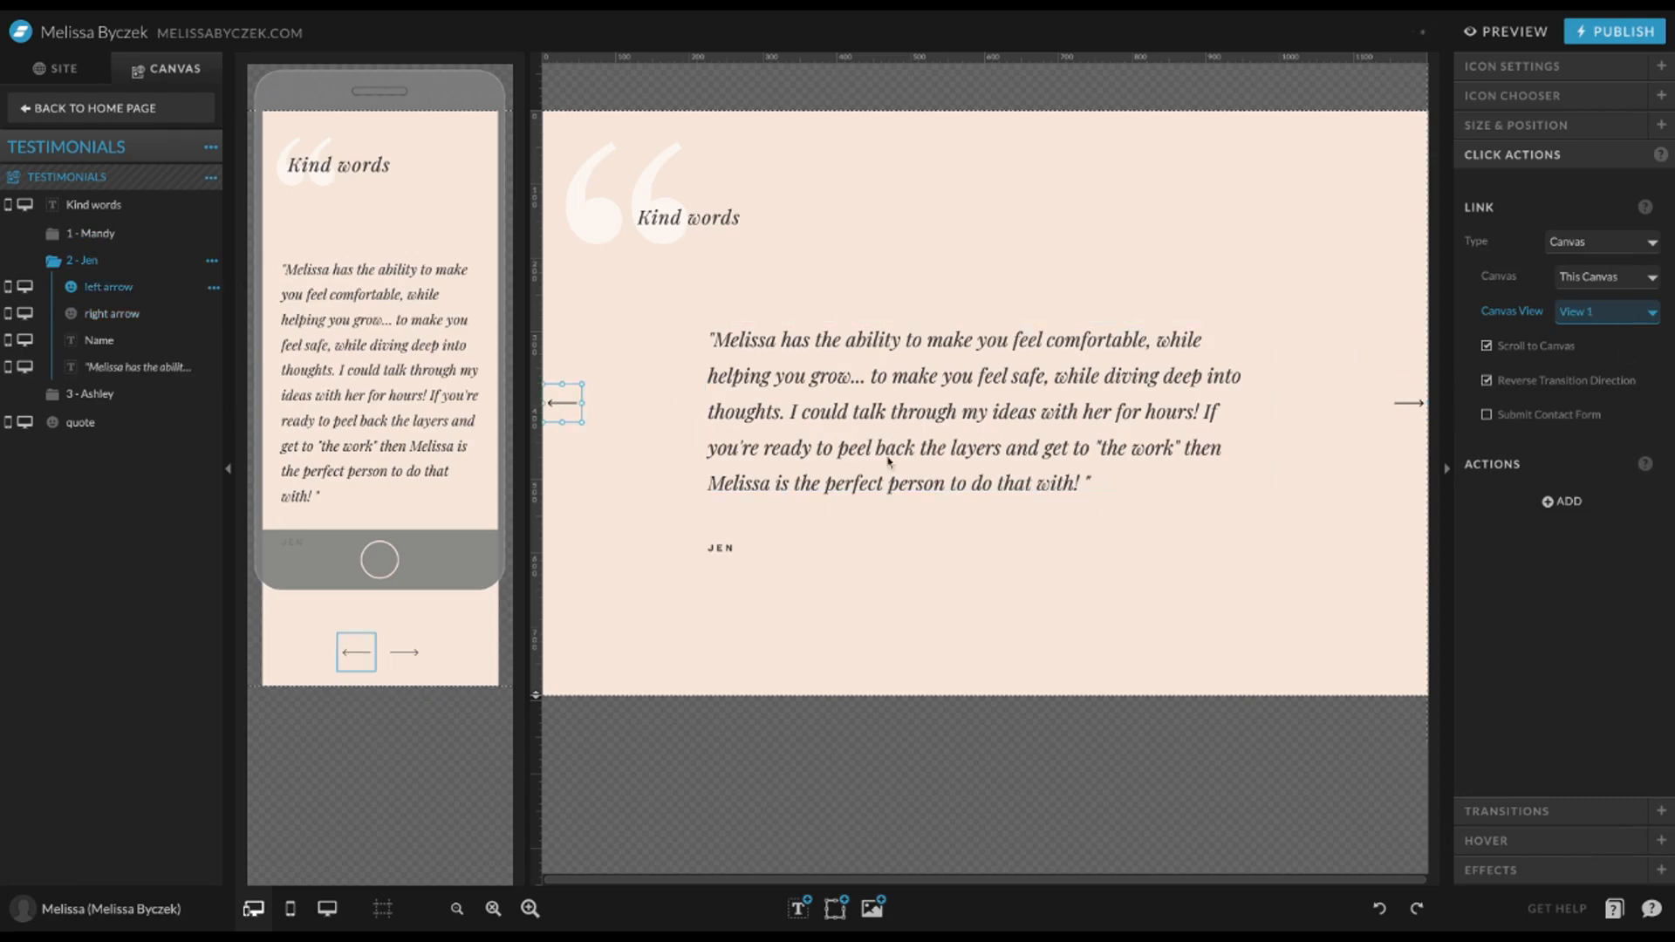
mouse_move(1586, 333)
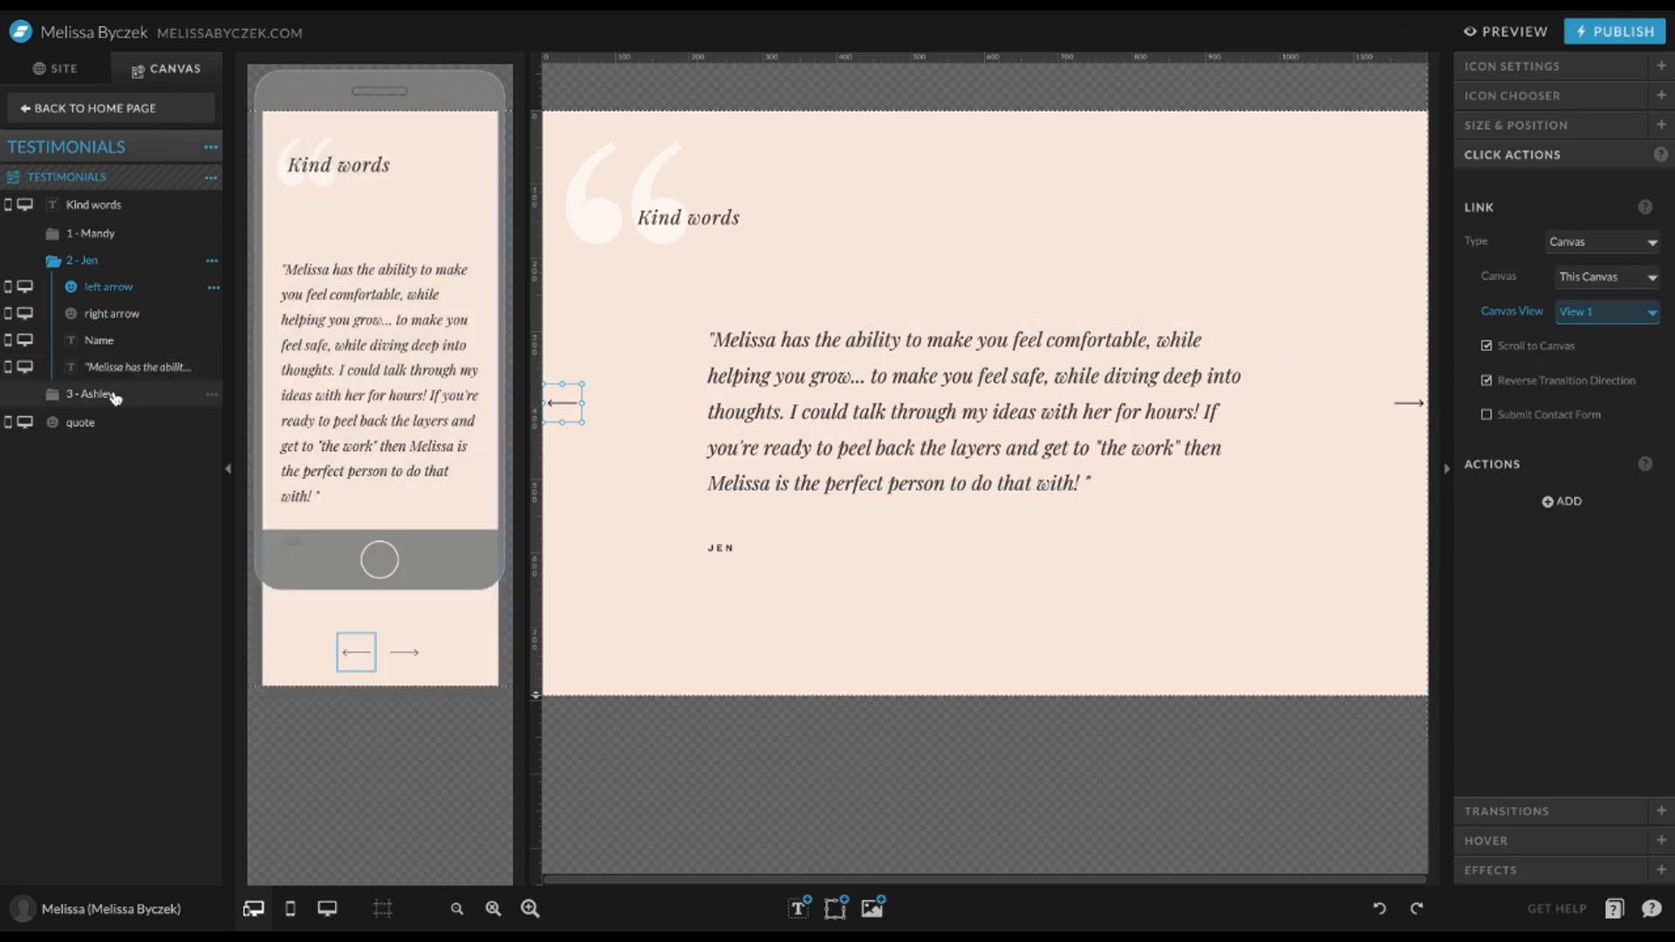
click(1408, 403)
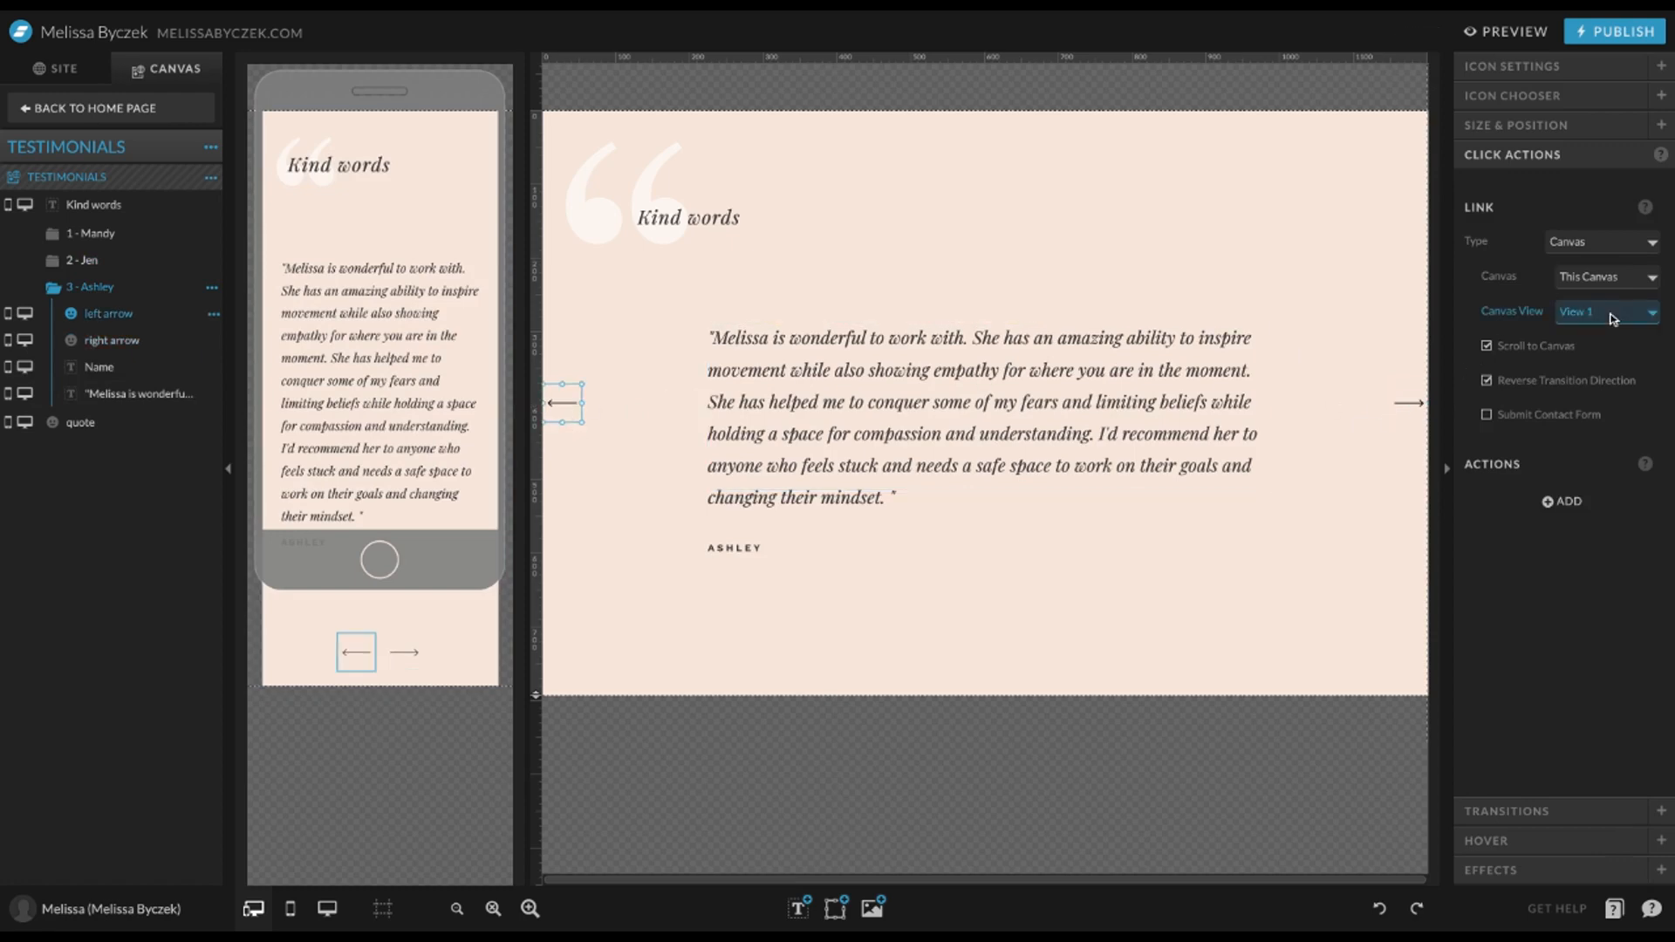
Step: Publish melissabyczek.com from the top-right Publish button
click(977, 417)
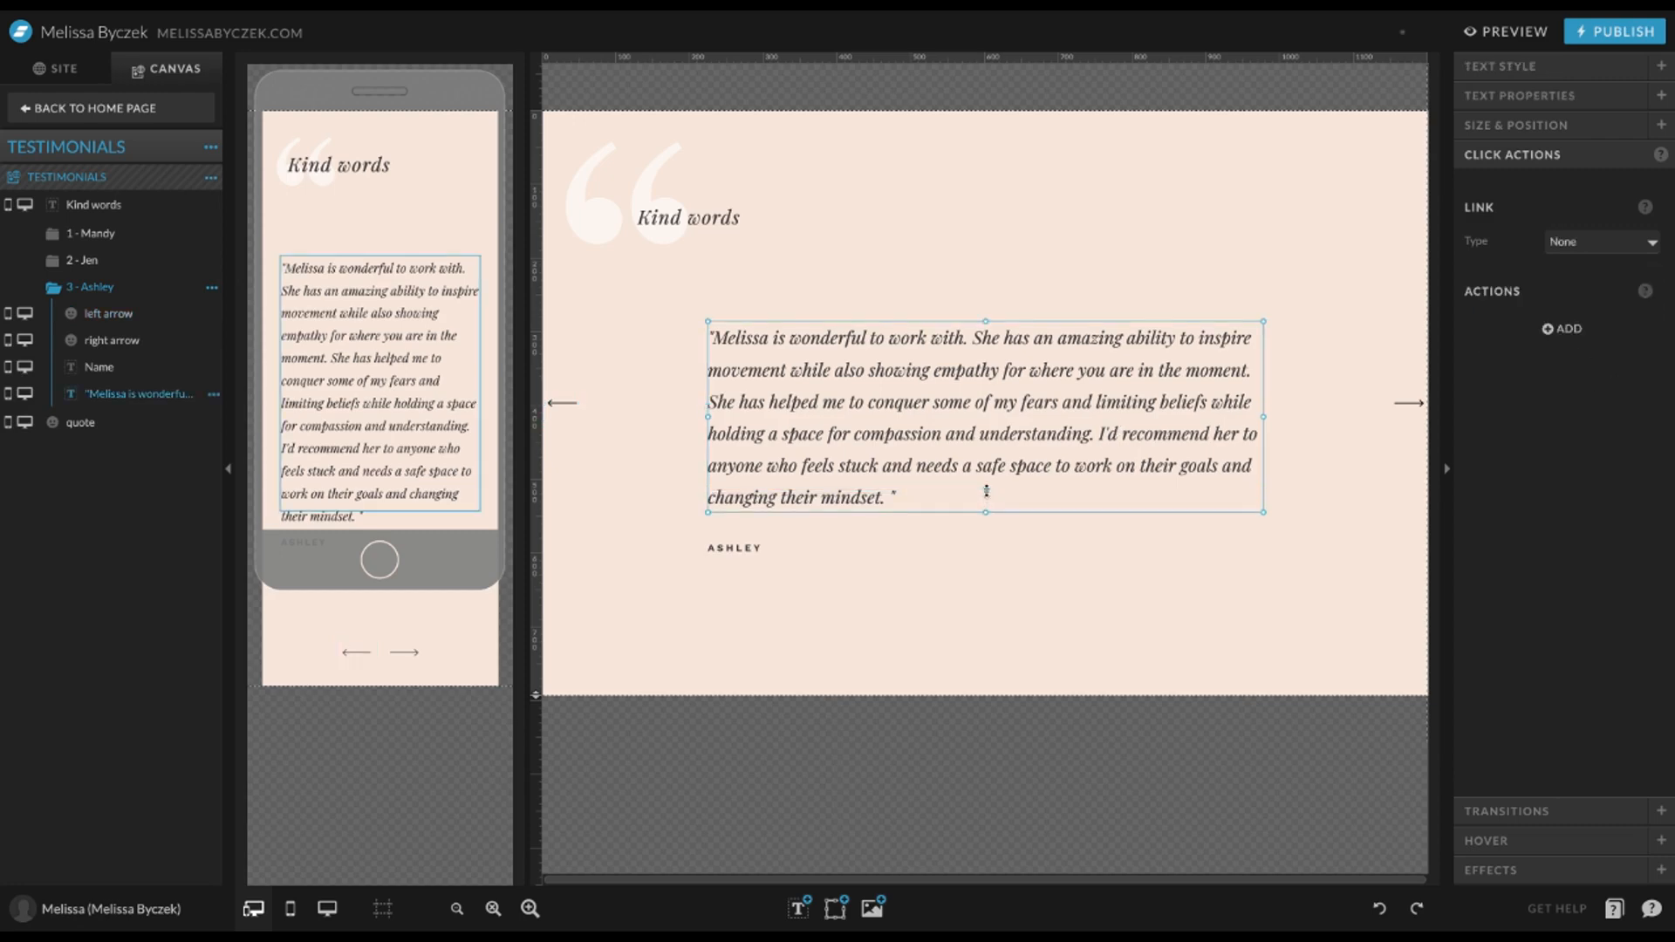
mouse_move(901, 404)
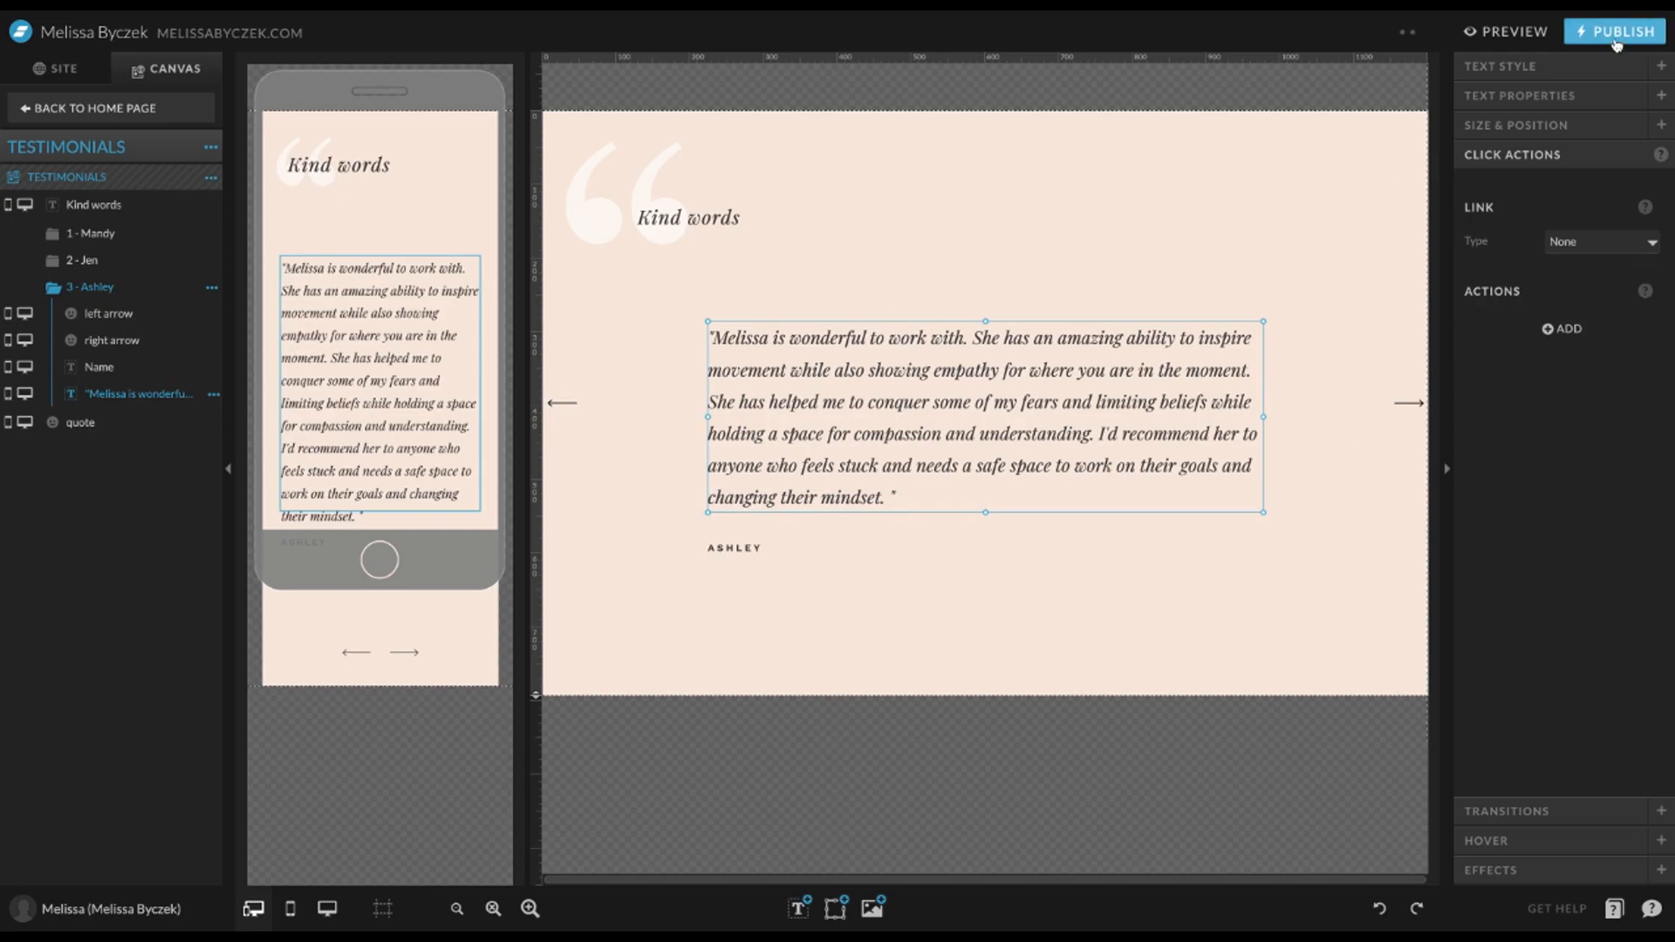
click(1614, 32)
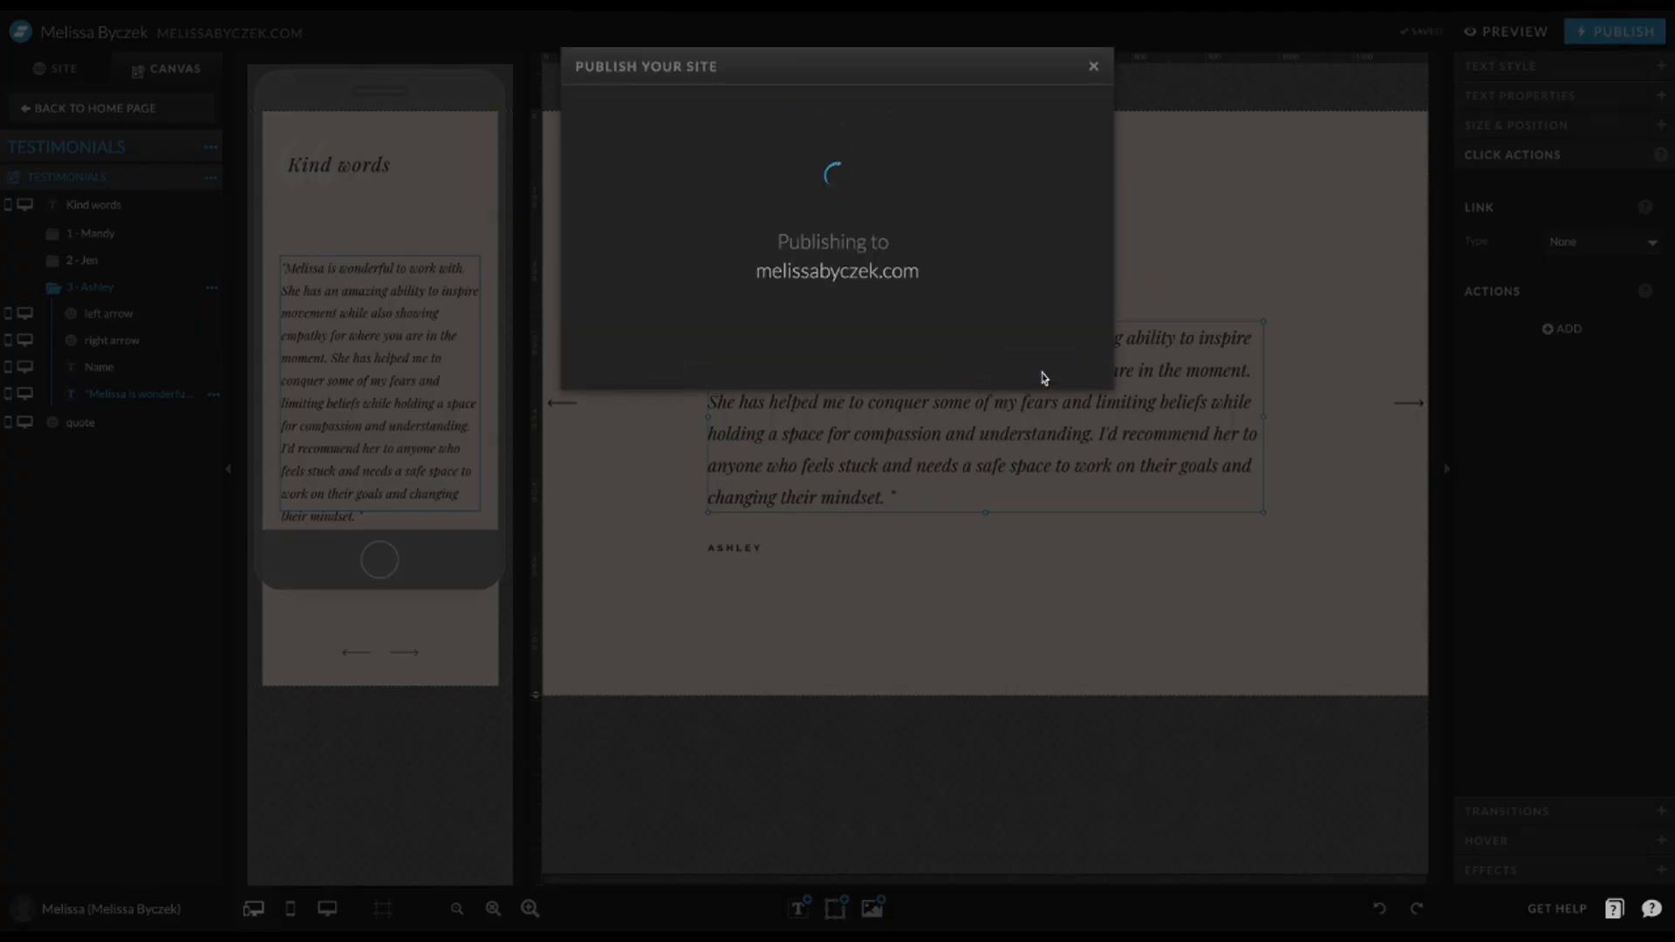